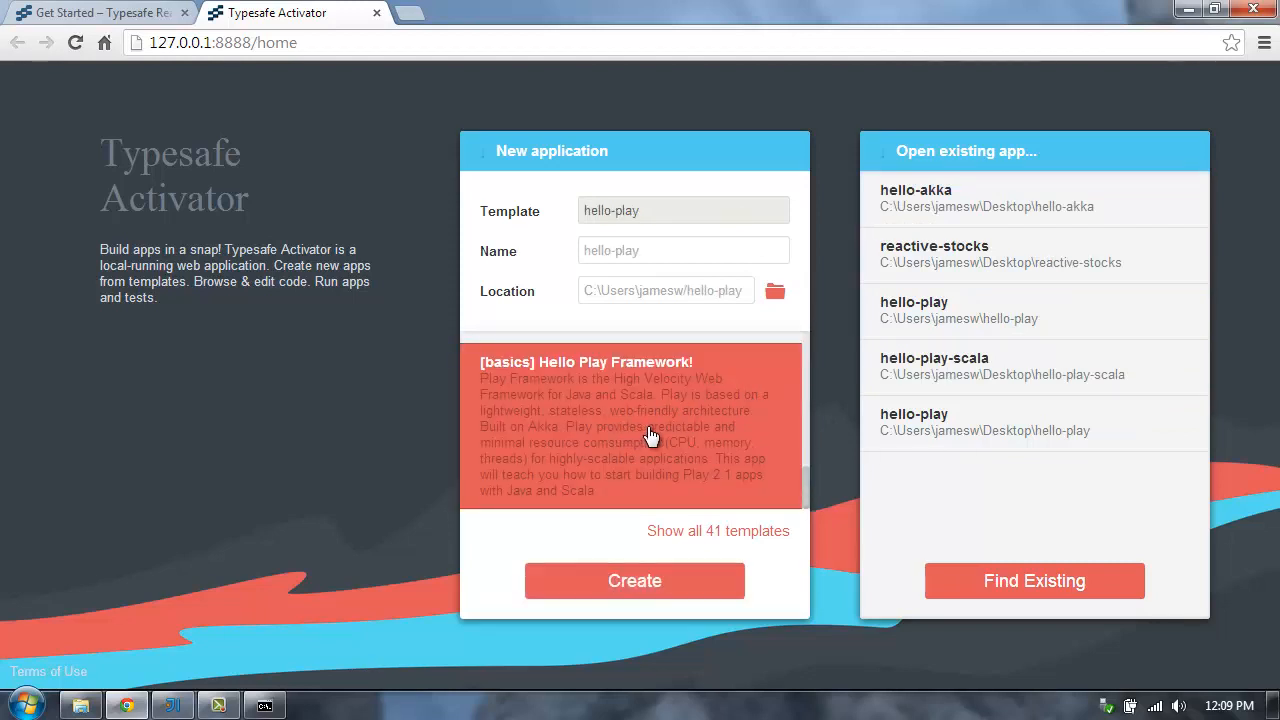
Step: Choose a location folder for the new hello-play application from the Hello Play Framework template
left_click(775, 290)
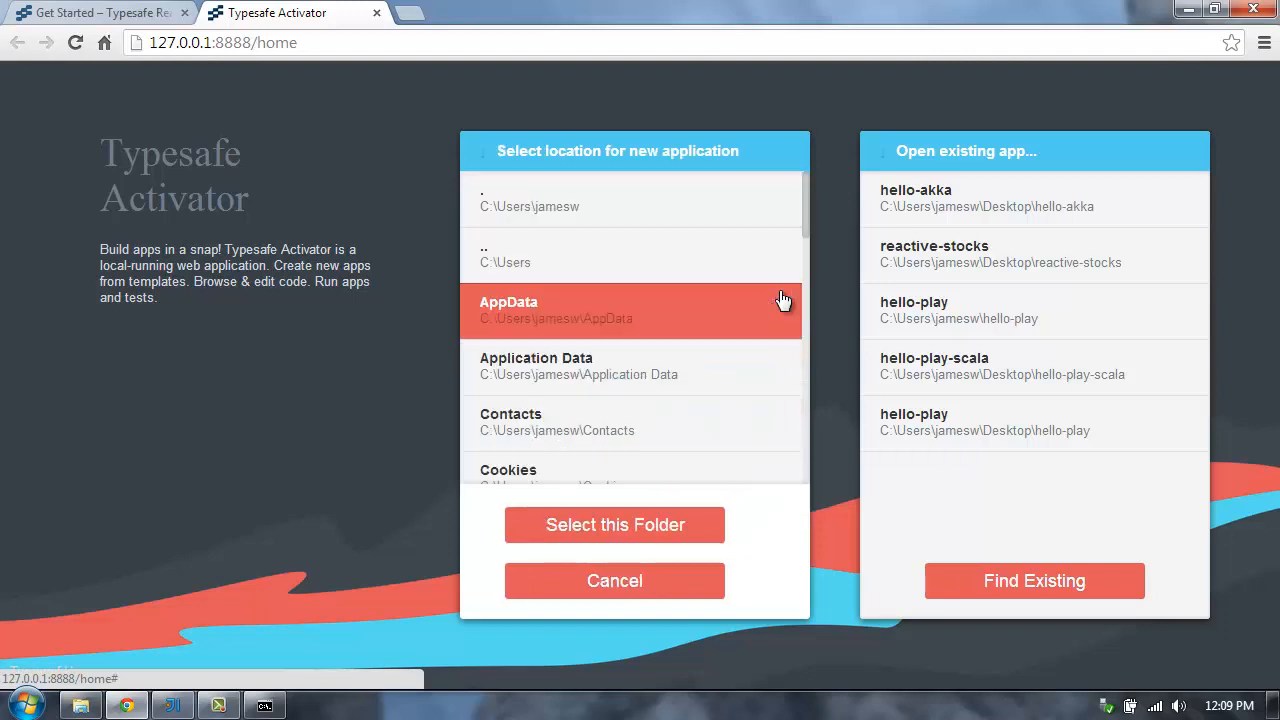
scroll("down", 3)
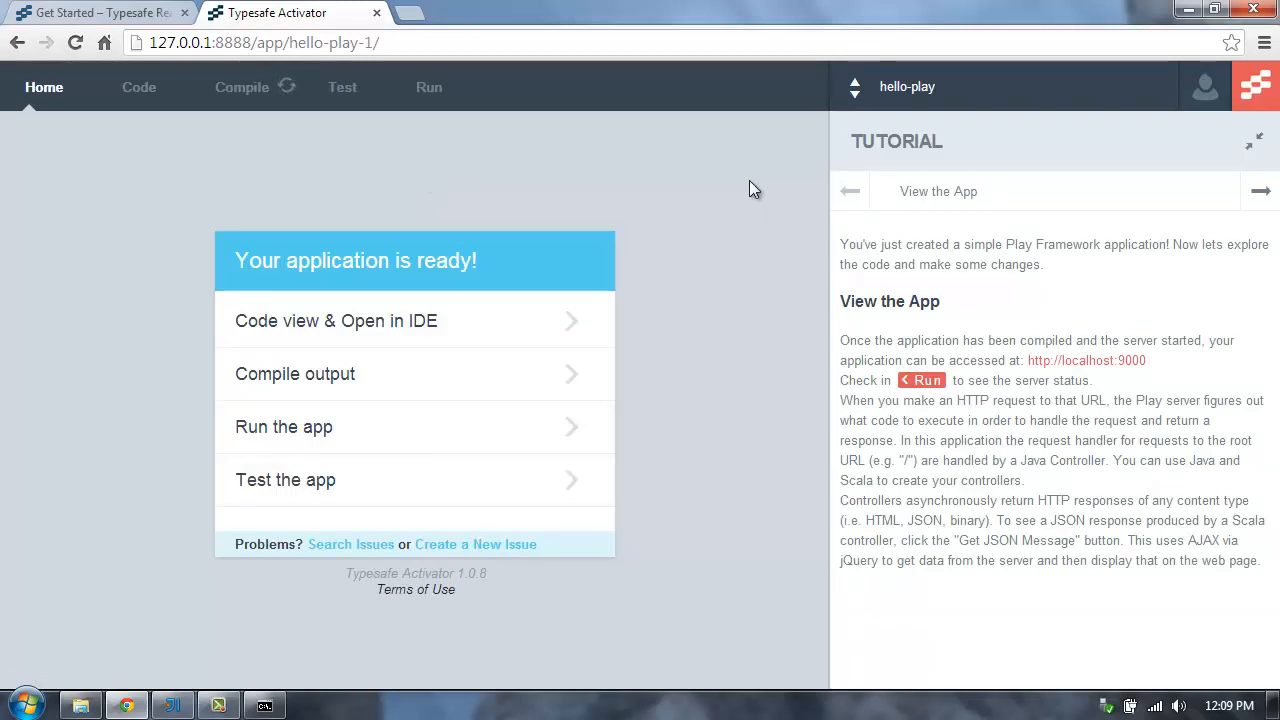
mouse_move(256, 142)
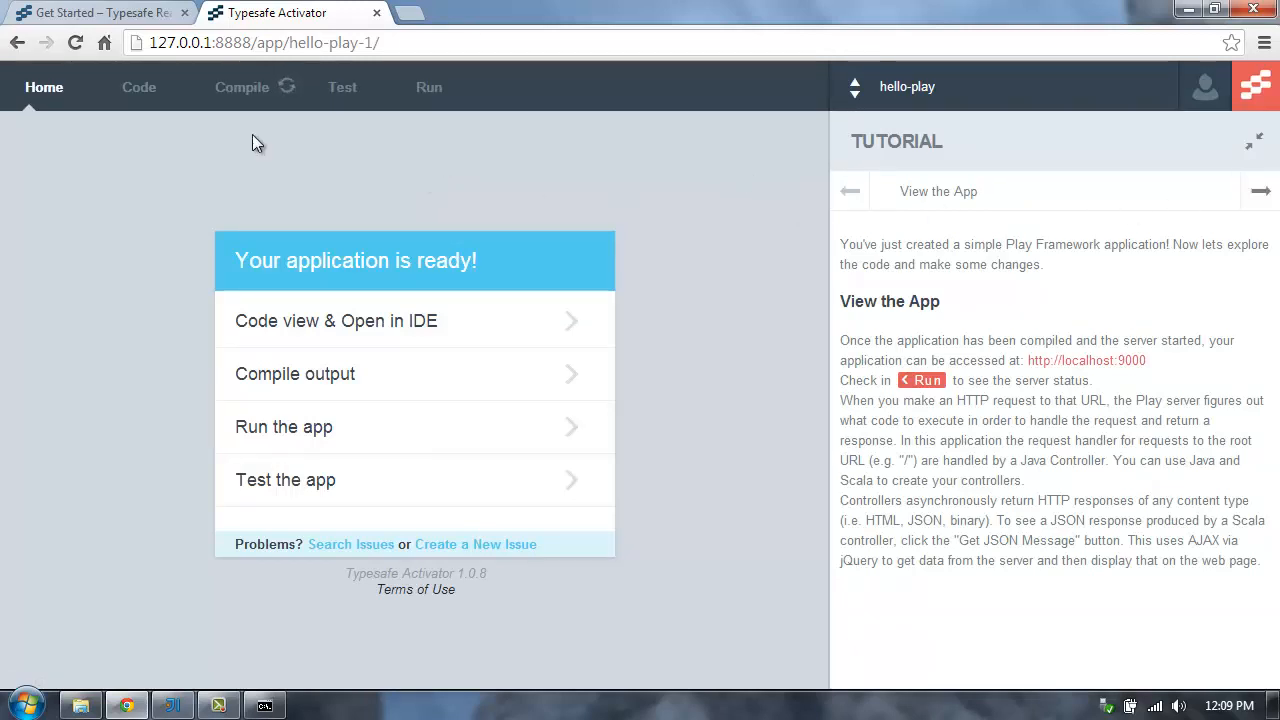
mouse_move(232, 107)
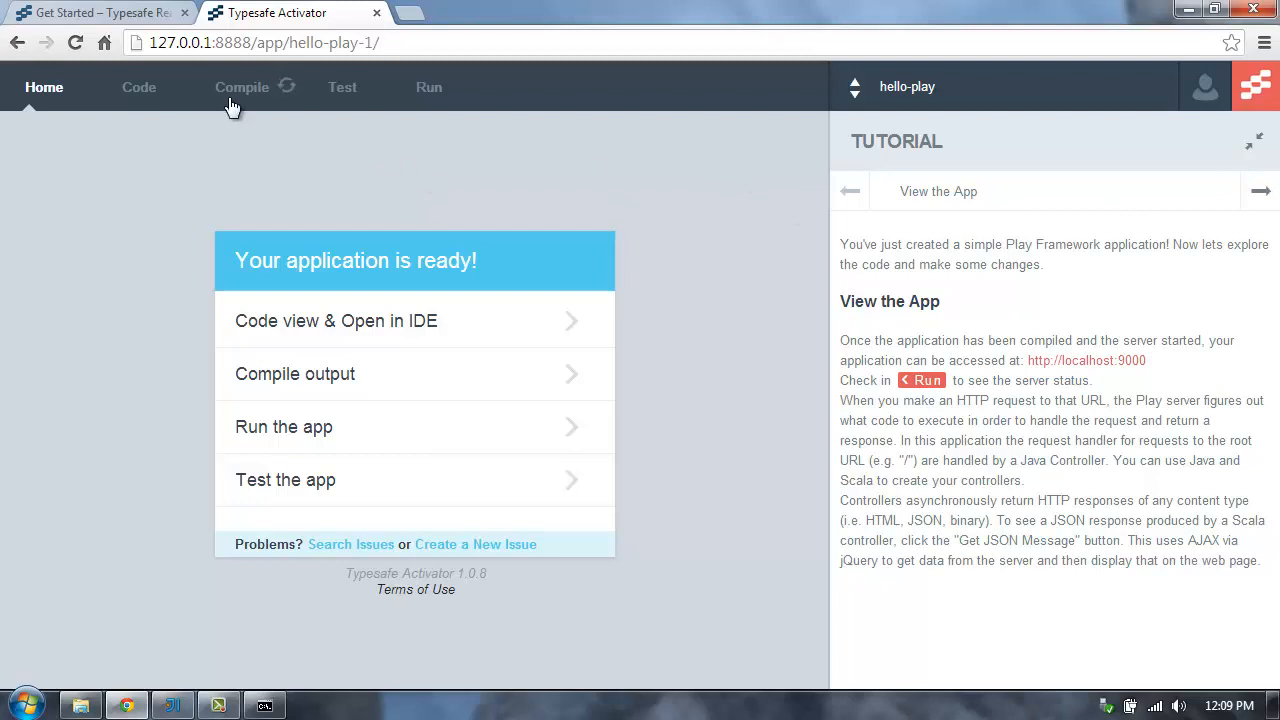
Step: View hello-play's Test page, then its Run page reporting the application stopped
left_click(342, 87)
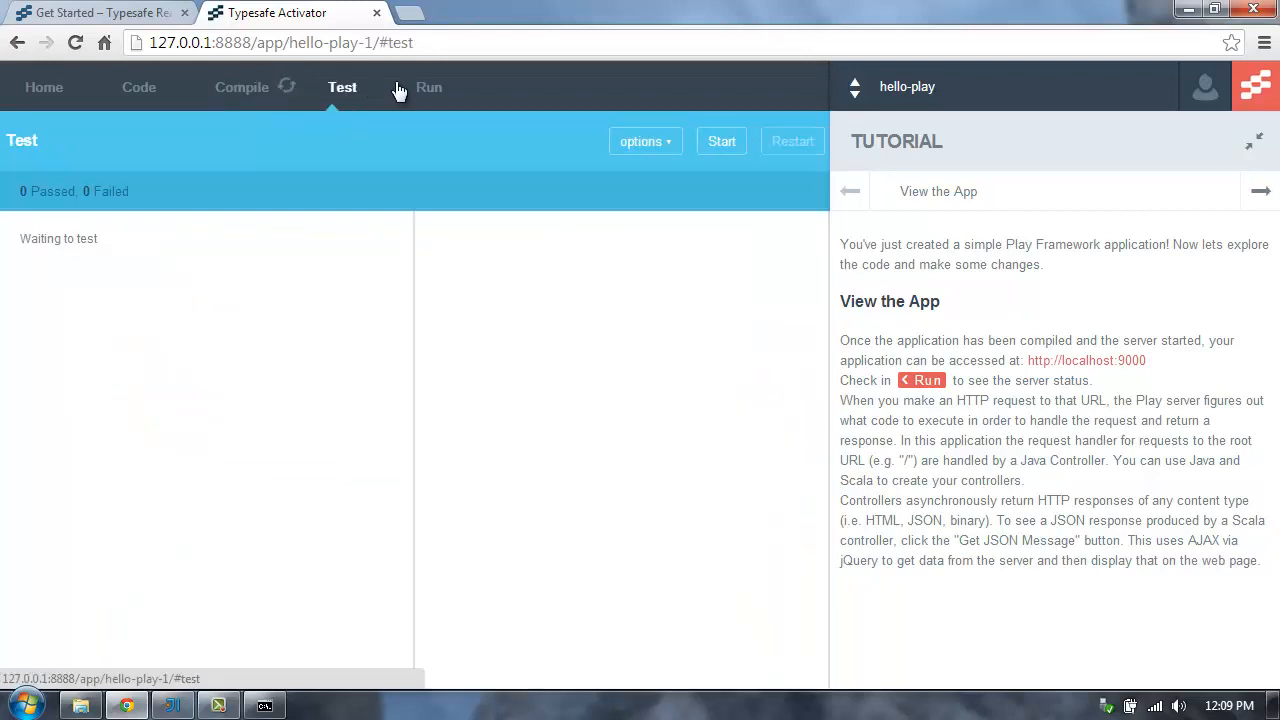
left_click(428, 87)
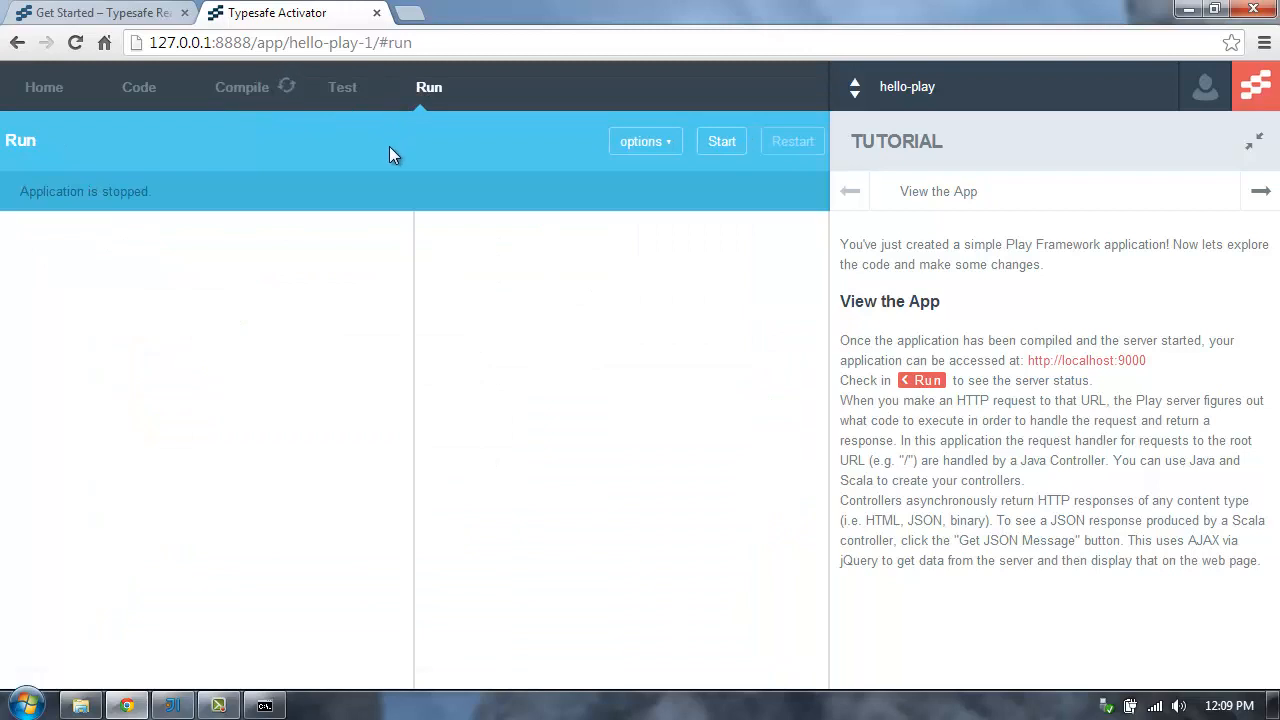
mouse_move(388, 154)
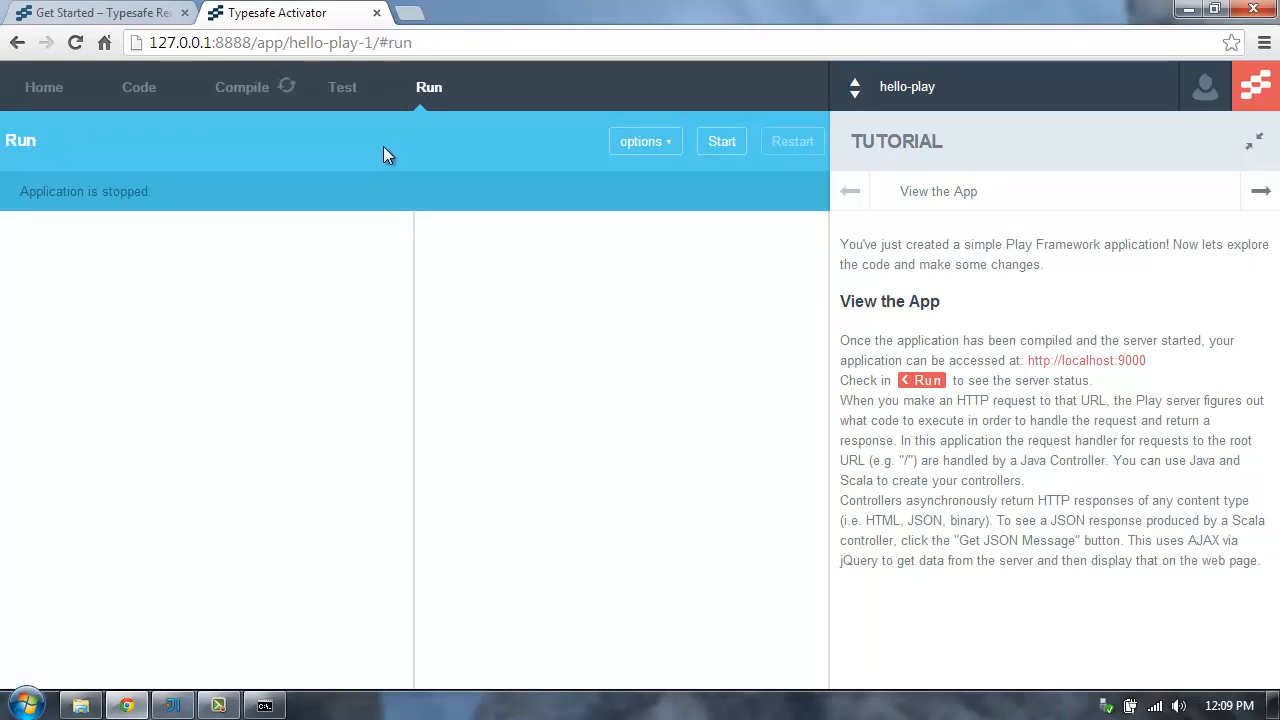
mouse_move(232, 697)
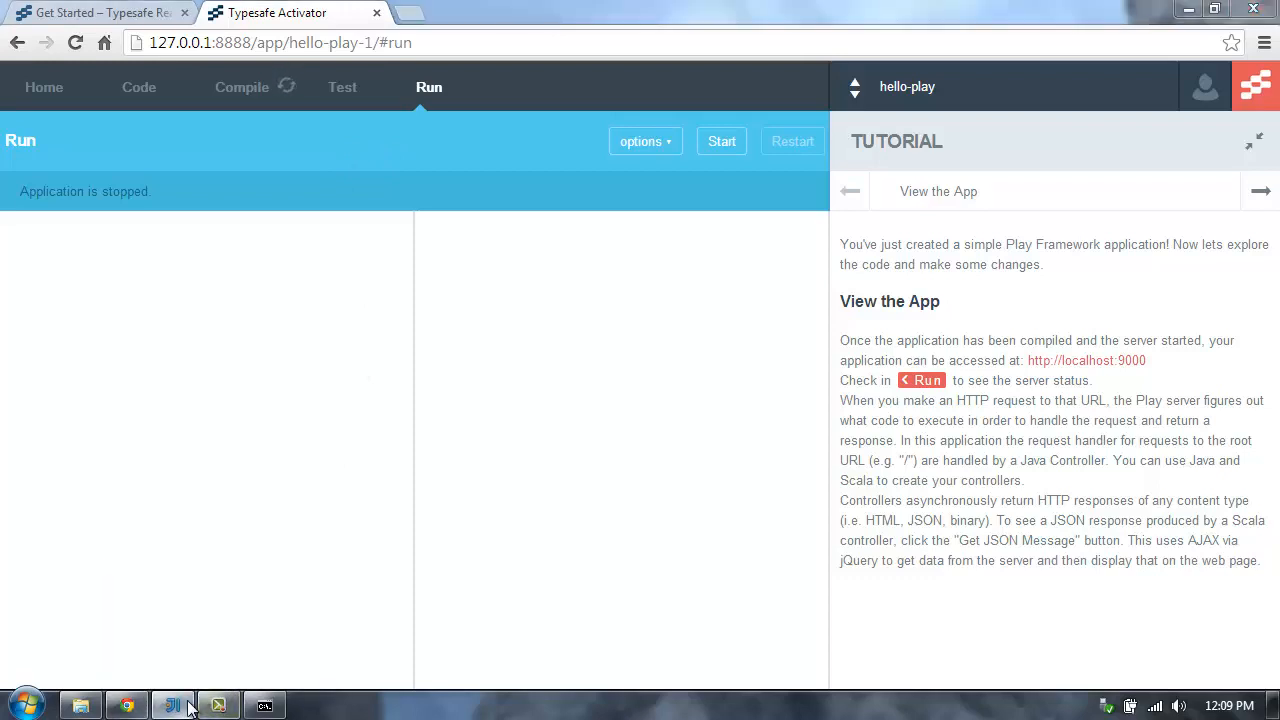
Step: Bring IntelliJ IDEA's welcome window forward and show its Configure options
left_click(172, 705)
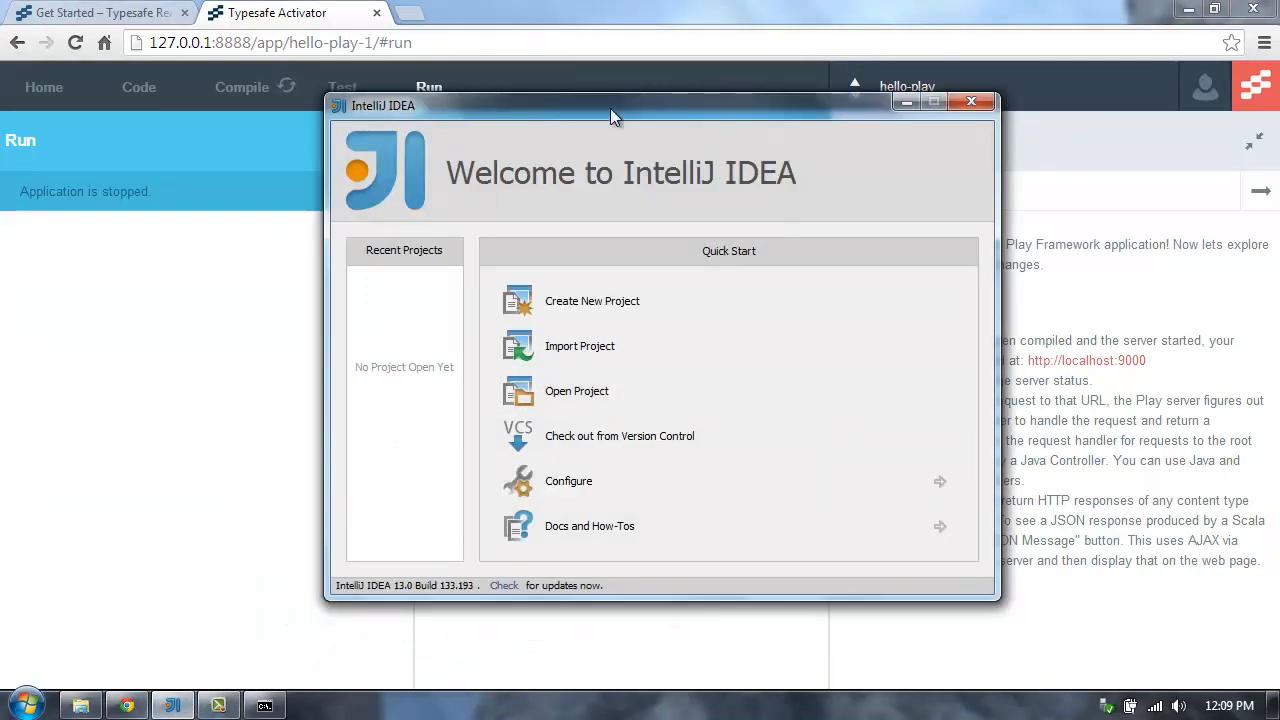
mouse_move(595, 480)
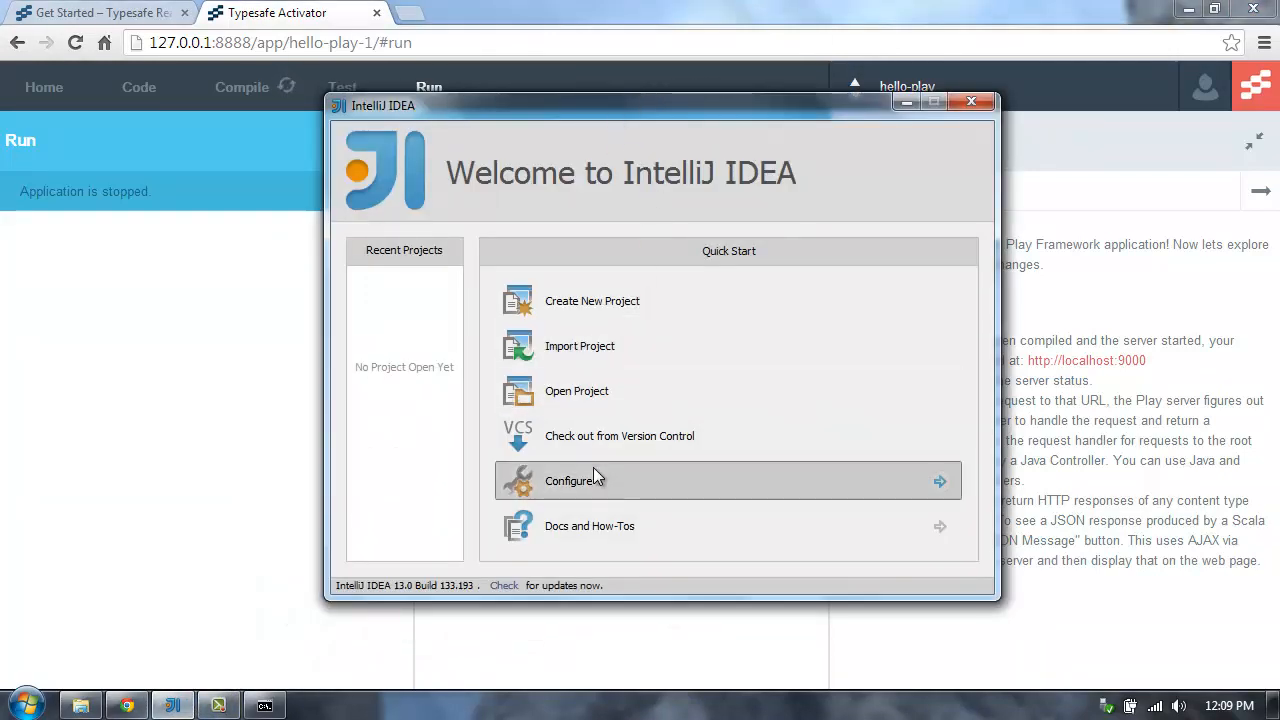
mouse_move(600, 485)
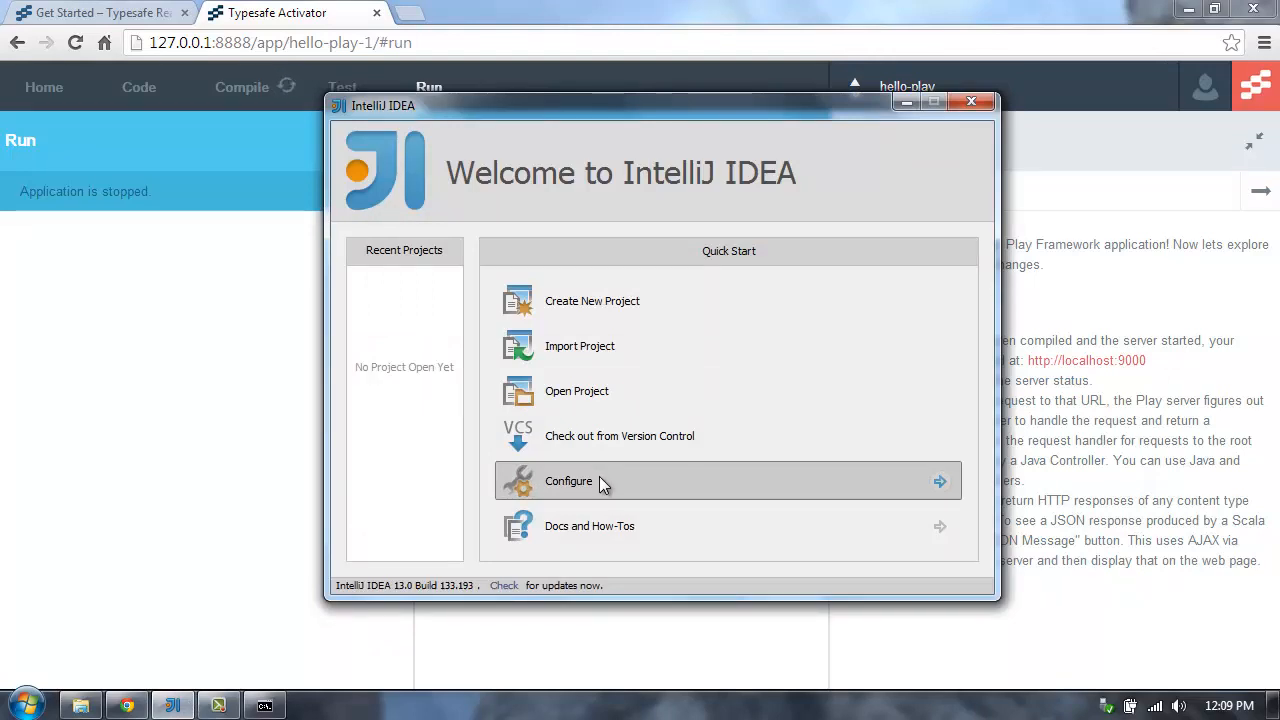
left_click(568, 481)
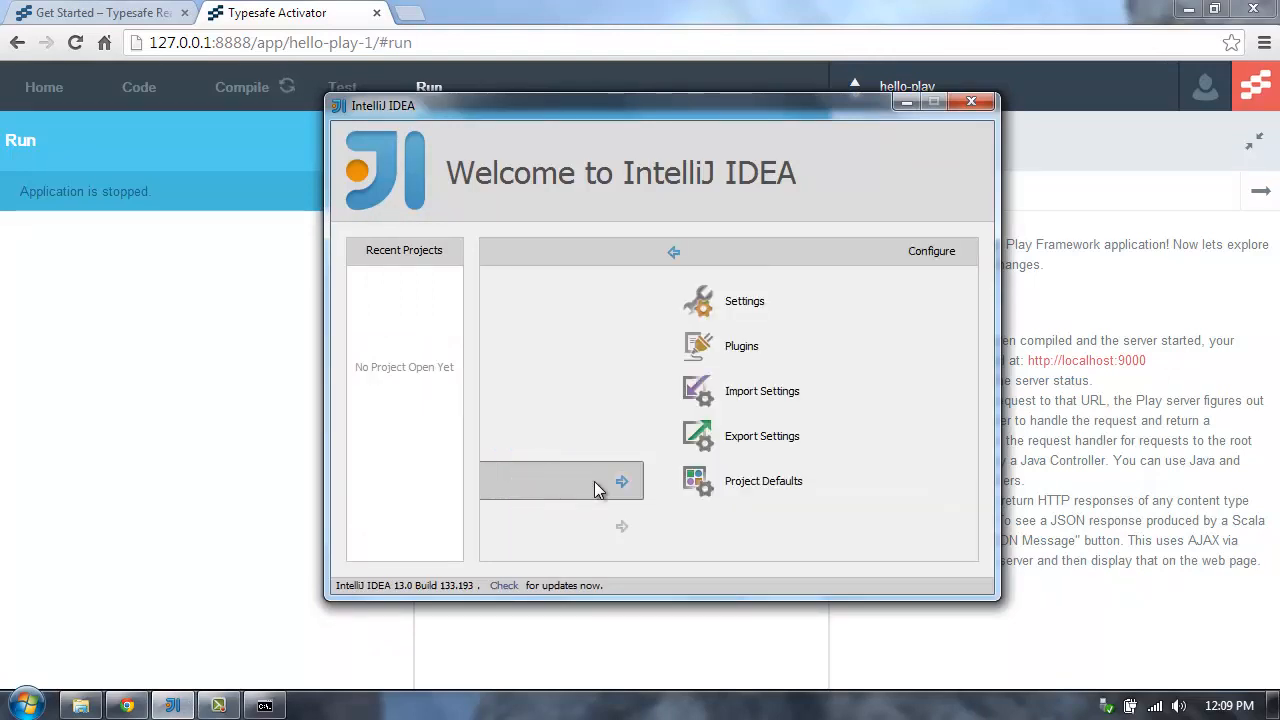
Step: Search installed plugins for 'scala', then browse the repositories for Play 2.0 support and close
left_click(741, 345)
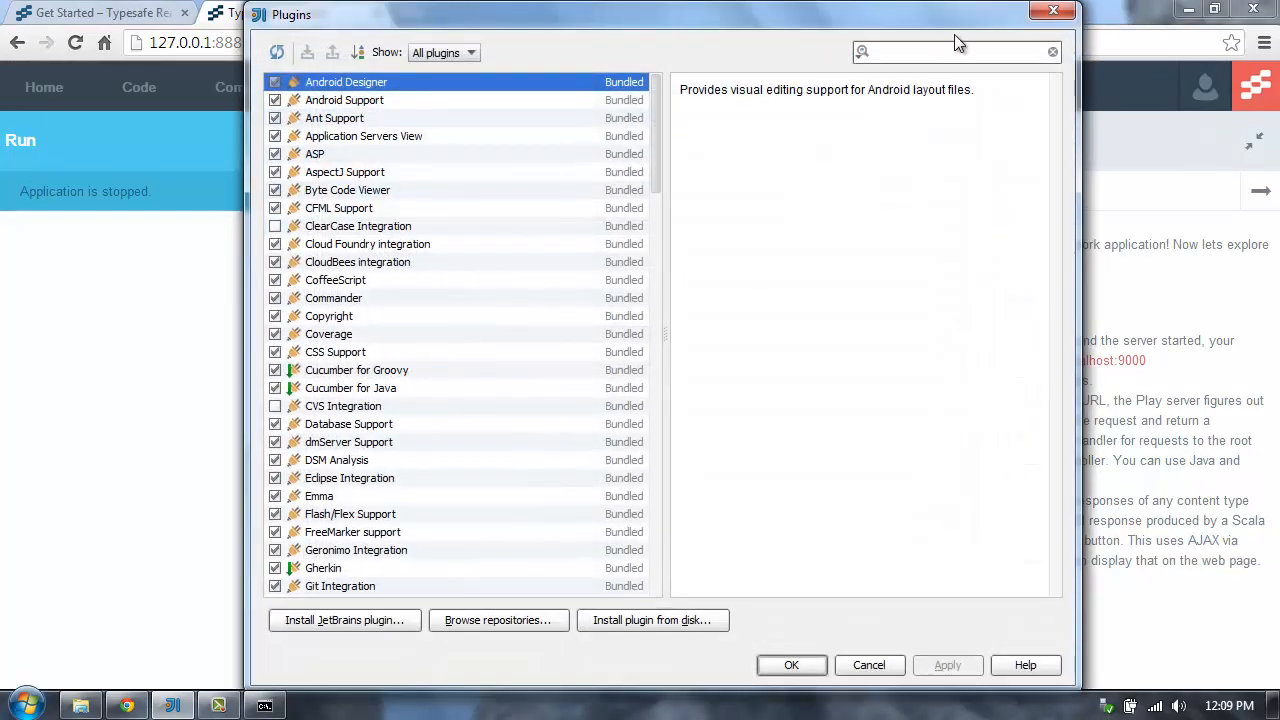
type("scala")
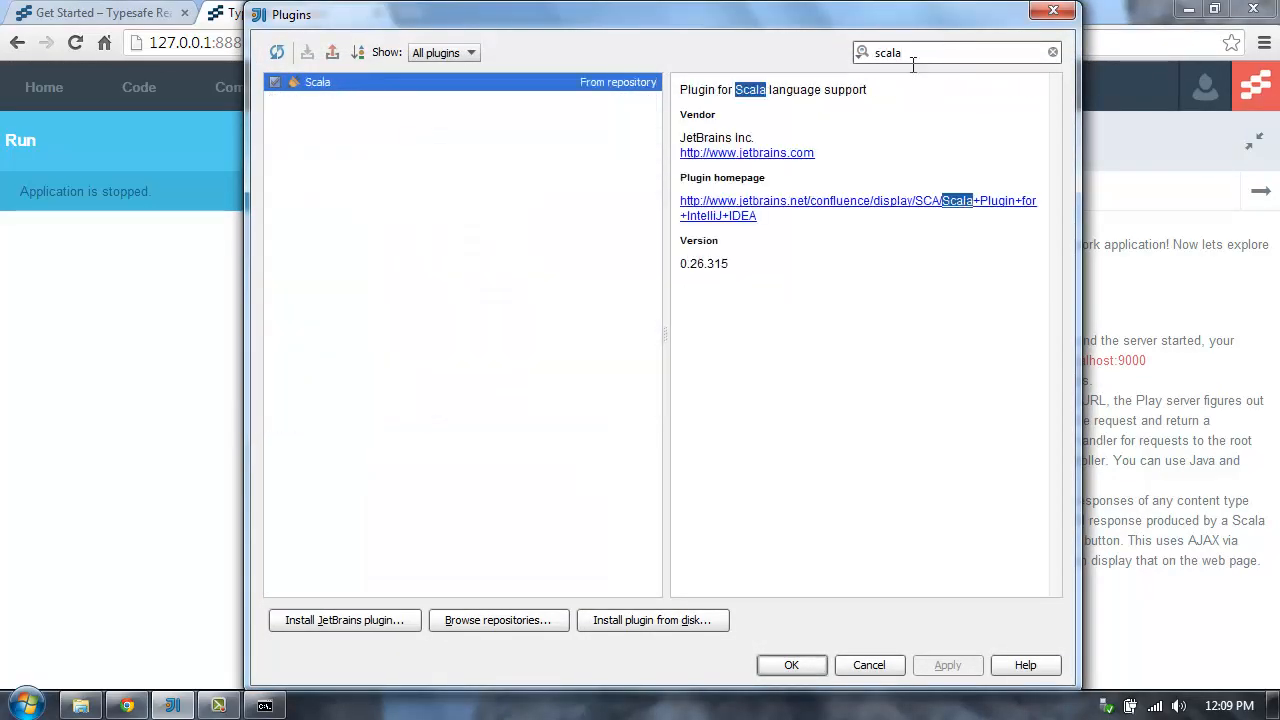
mouse_move(380, 96)
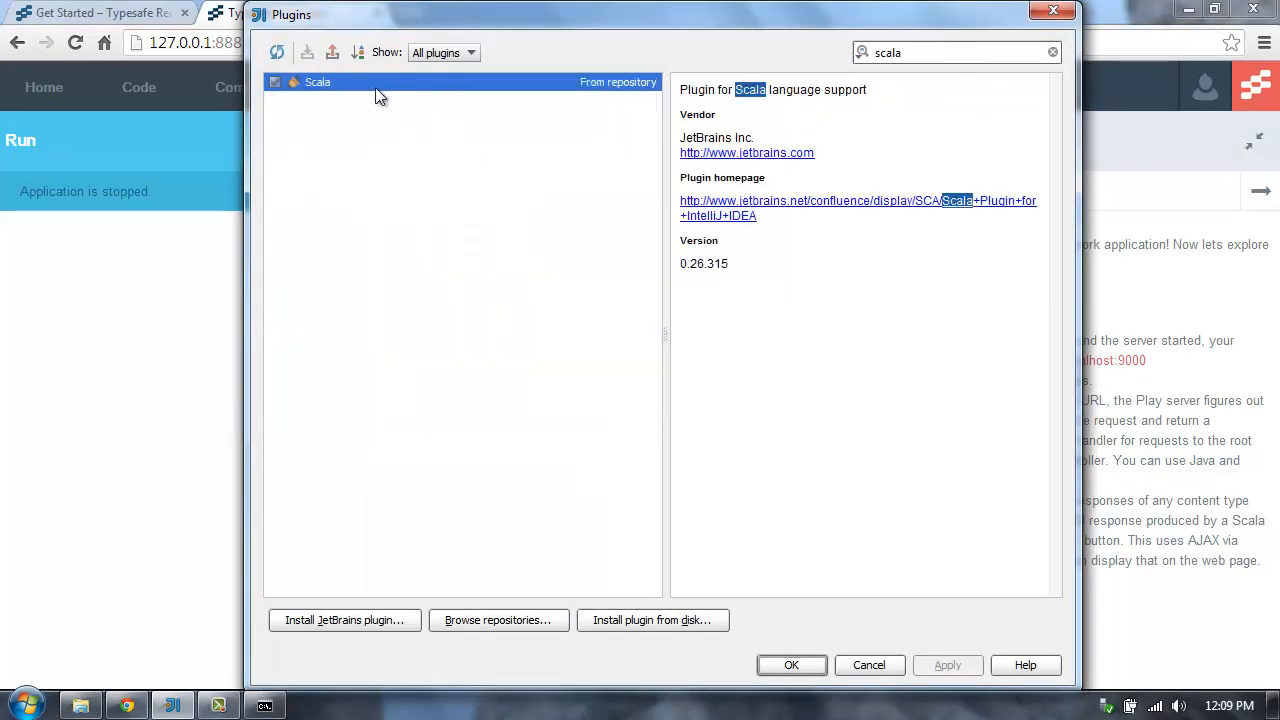
mouse_move(498, 620)
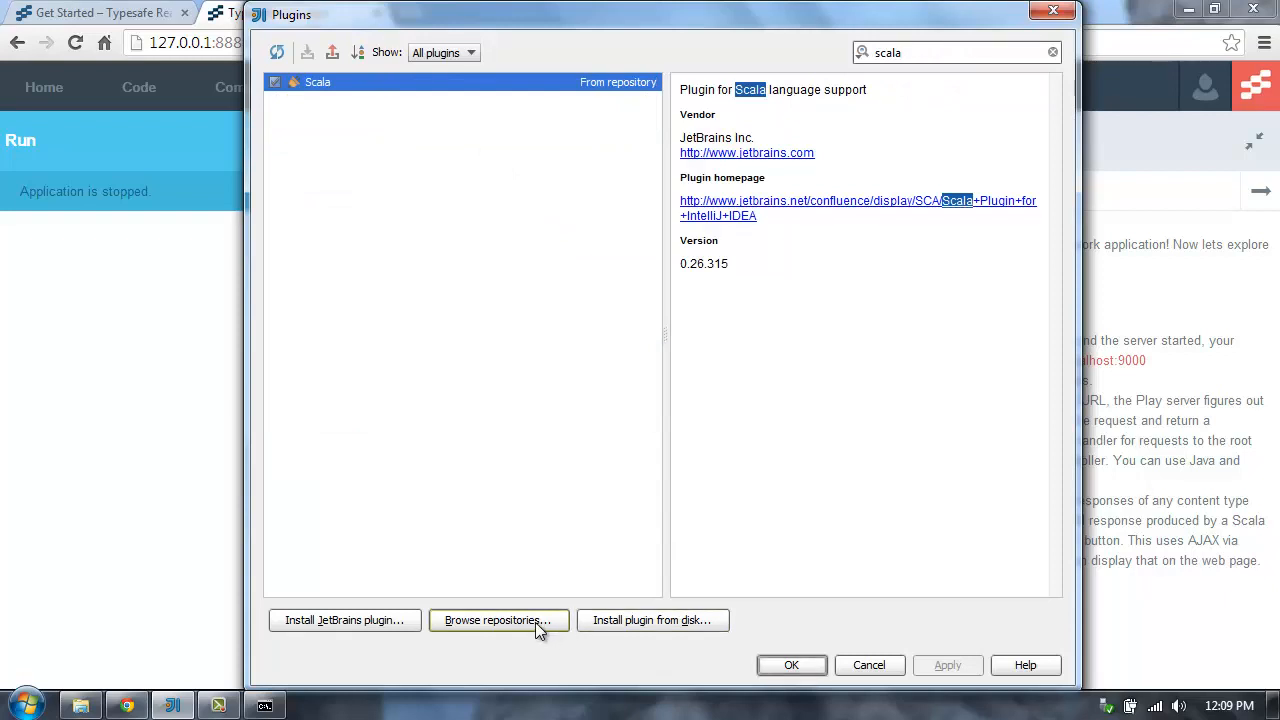
left_click(498, 620)
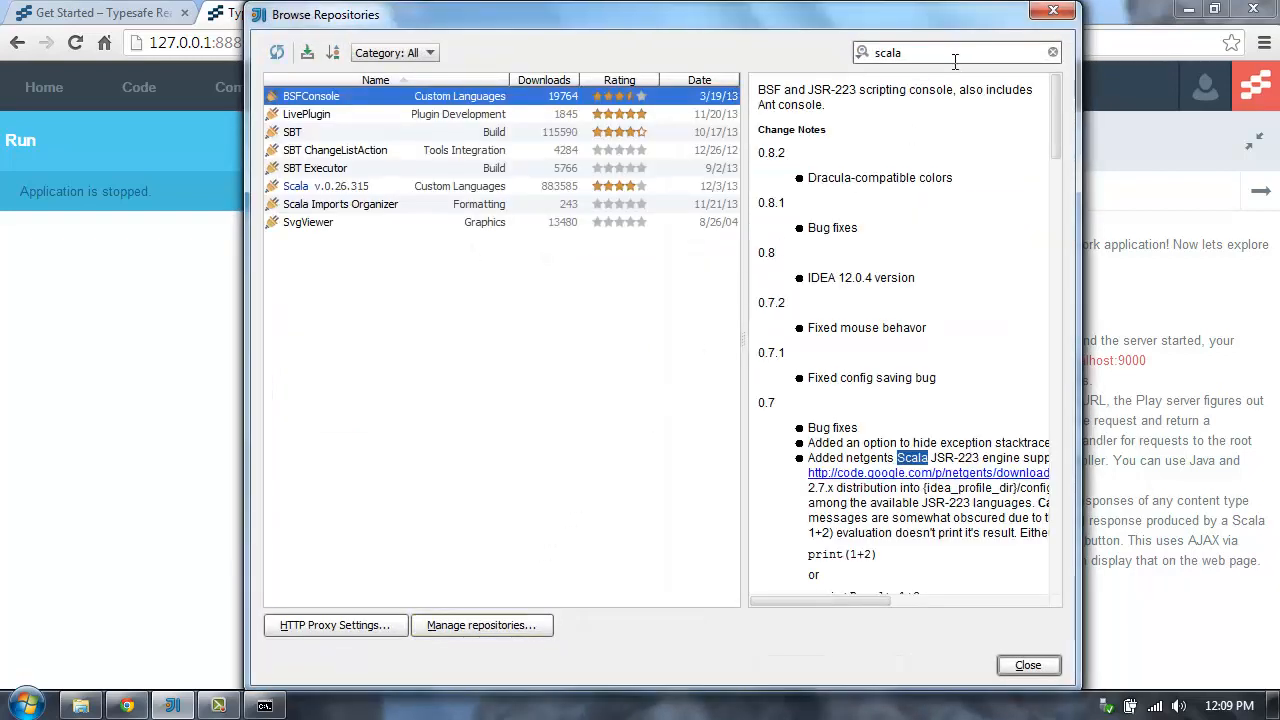
mouse_move(340, 195)
type("play 2.0")
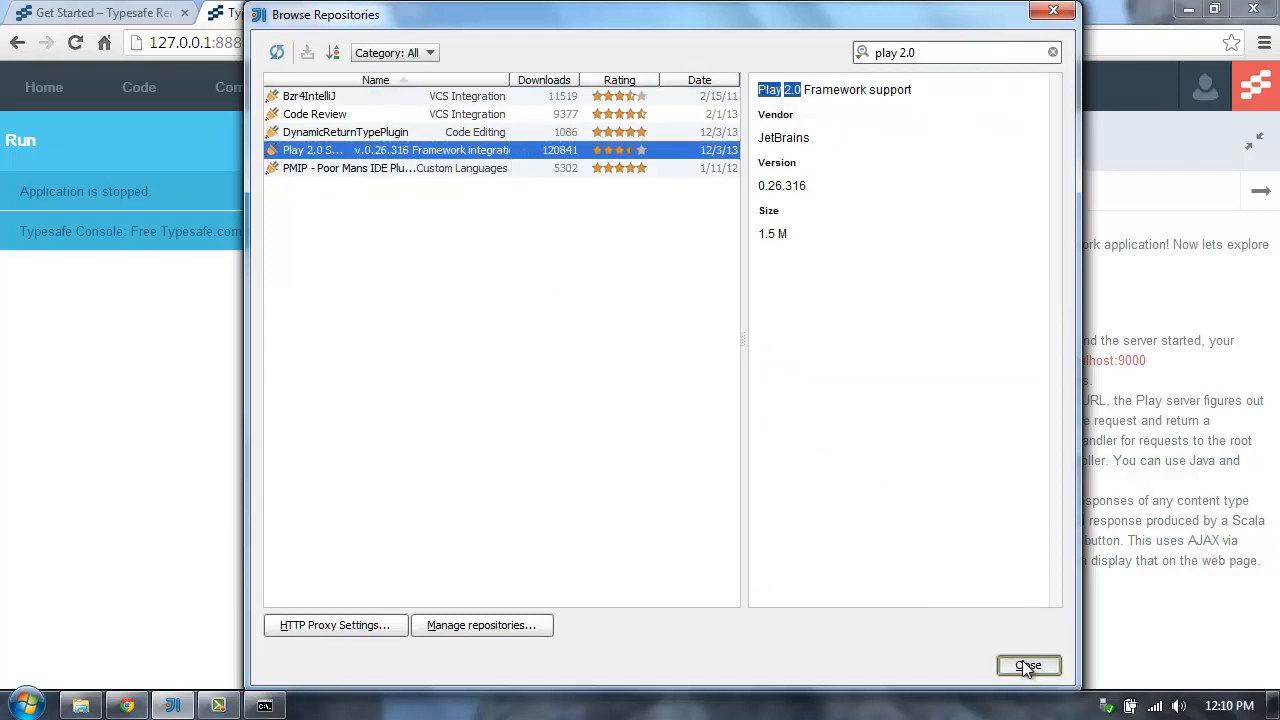
left_click(1027, 665)
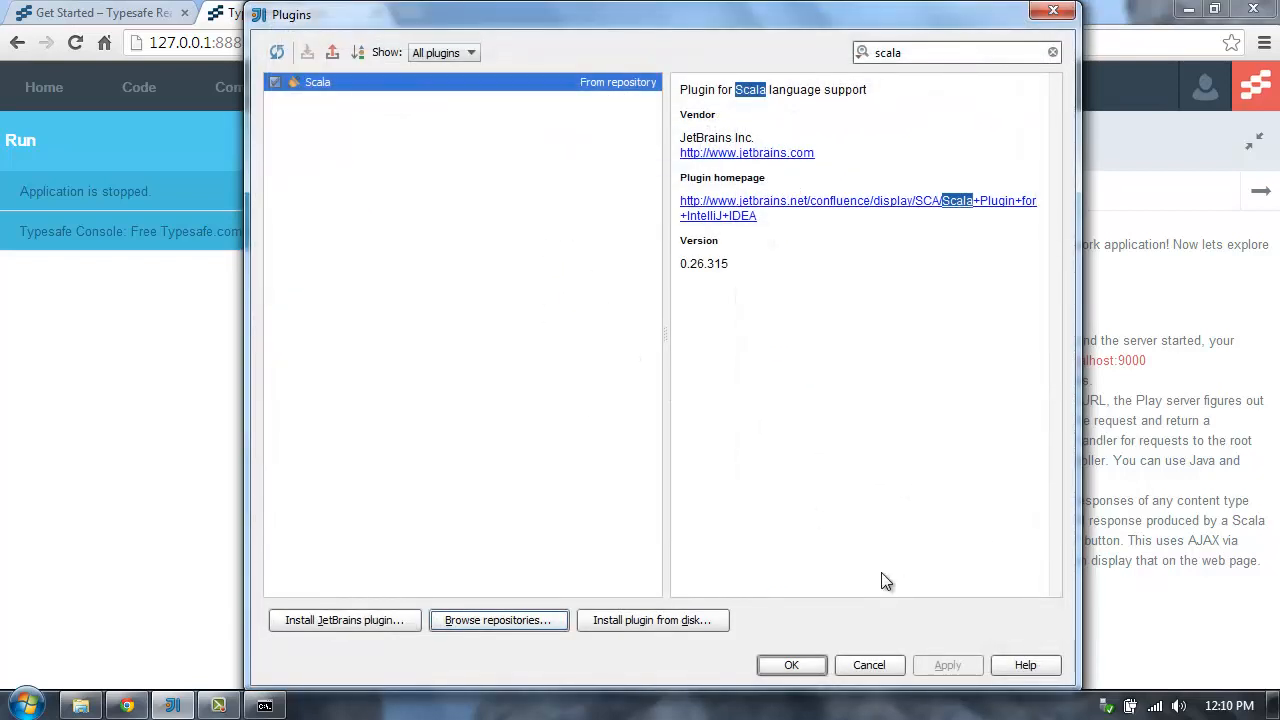
mouse_move(553, 365)
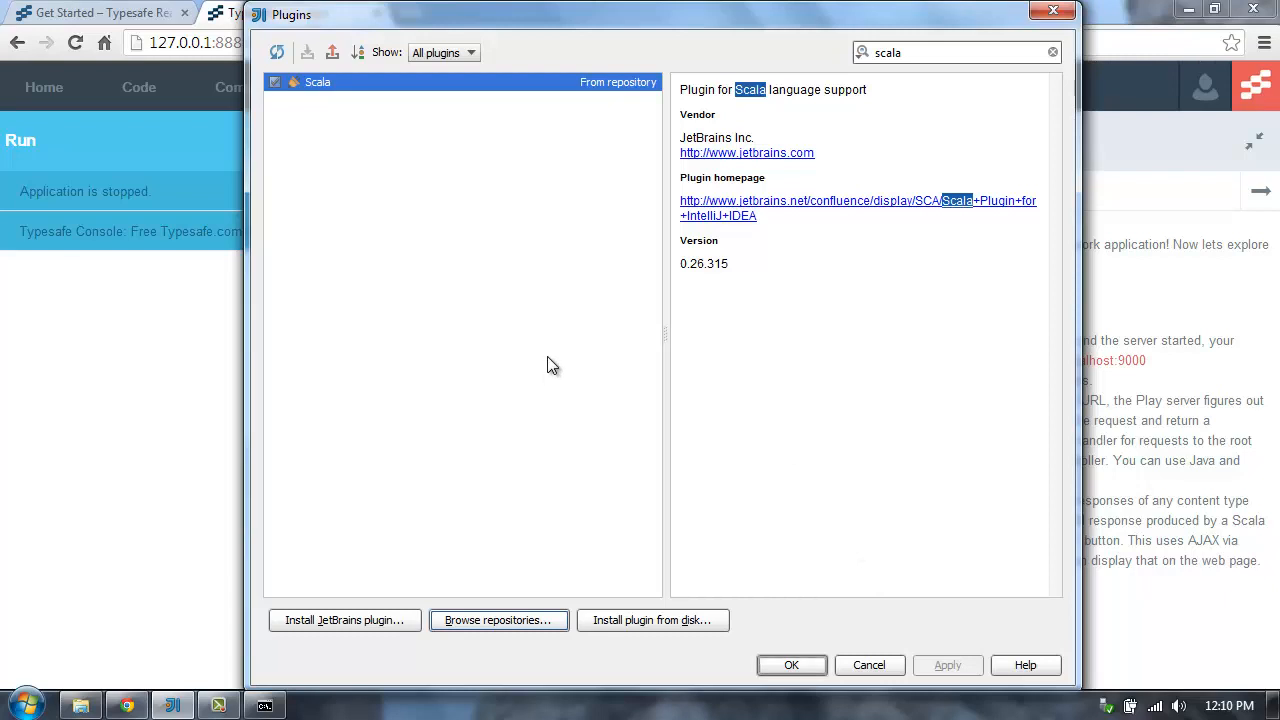
mouse_move(752, 267)
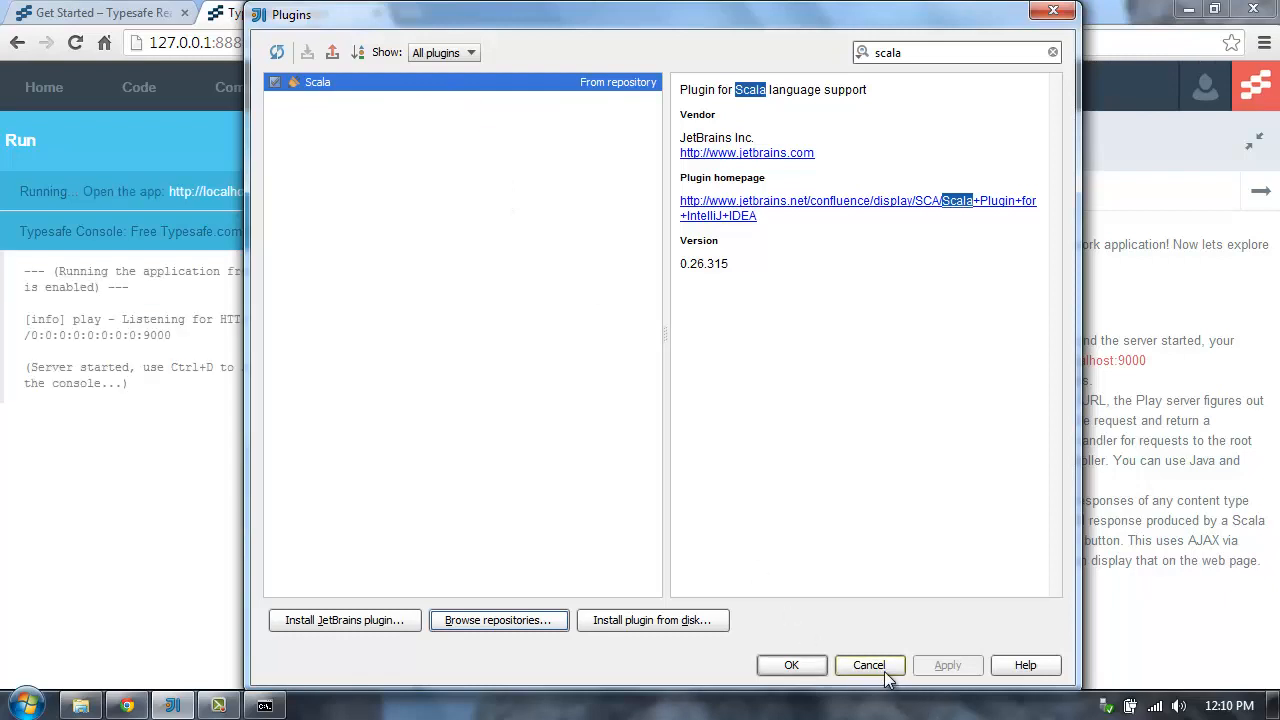
Step: Leave the plugin manager and start opening an existing project from the quick start menu
left_click(868, 665)
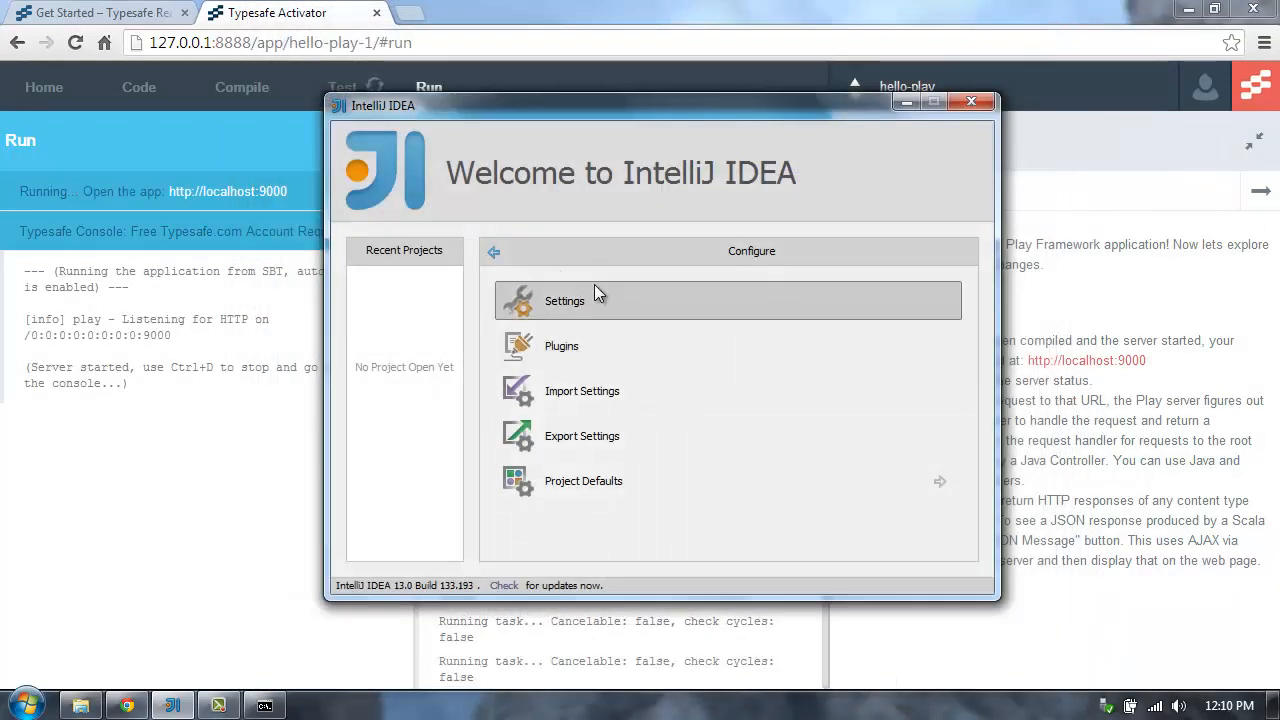
left_click(493, 251)
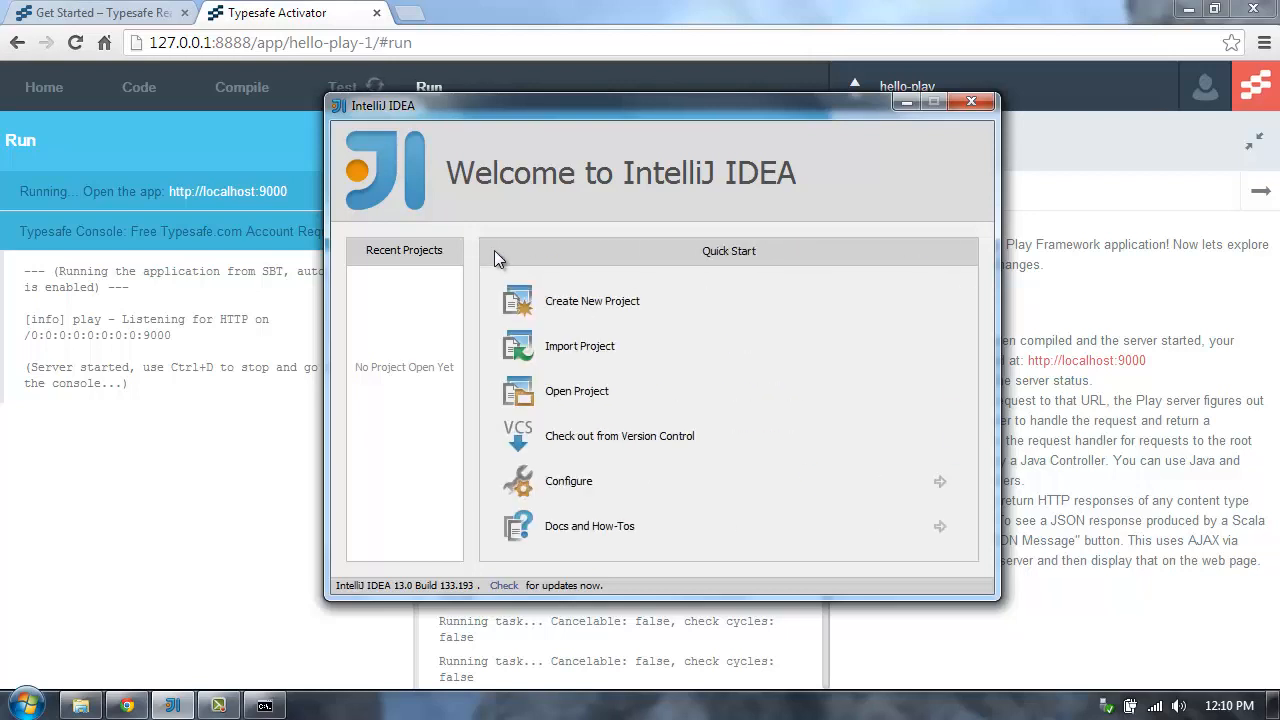
left_click(577, 391)
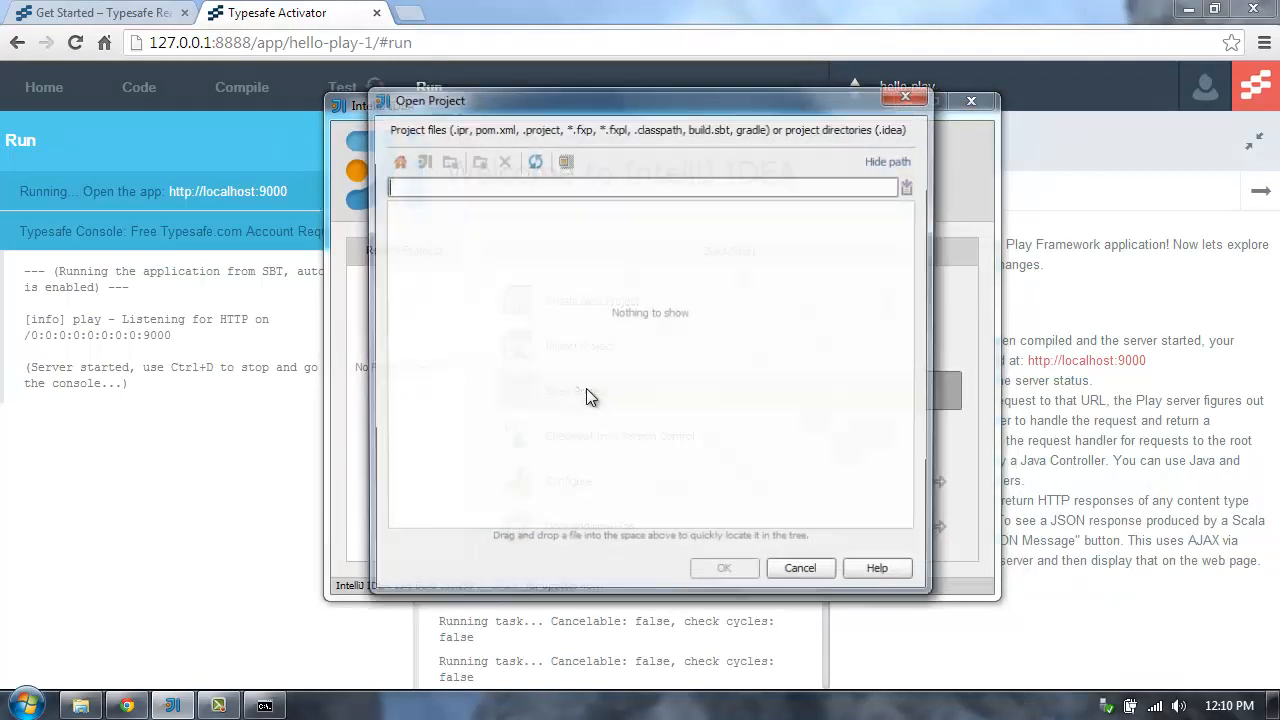
Step: Select Desktop > hello-play > build.sbt as the project to open
left_click(398, 161)
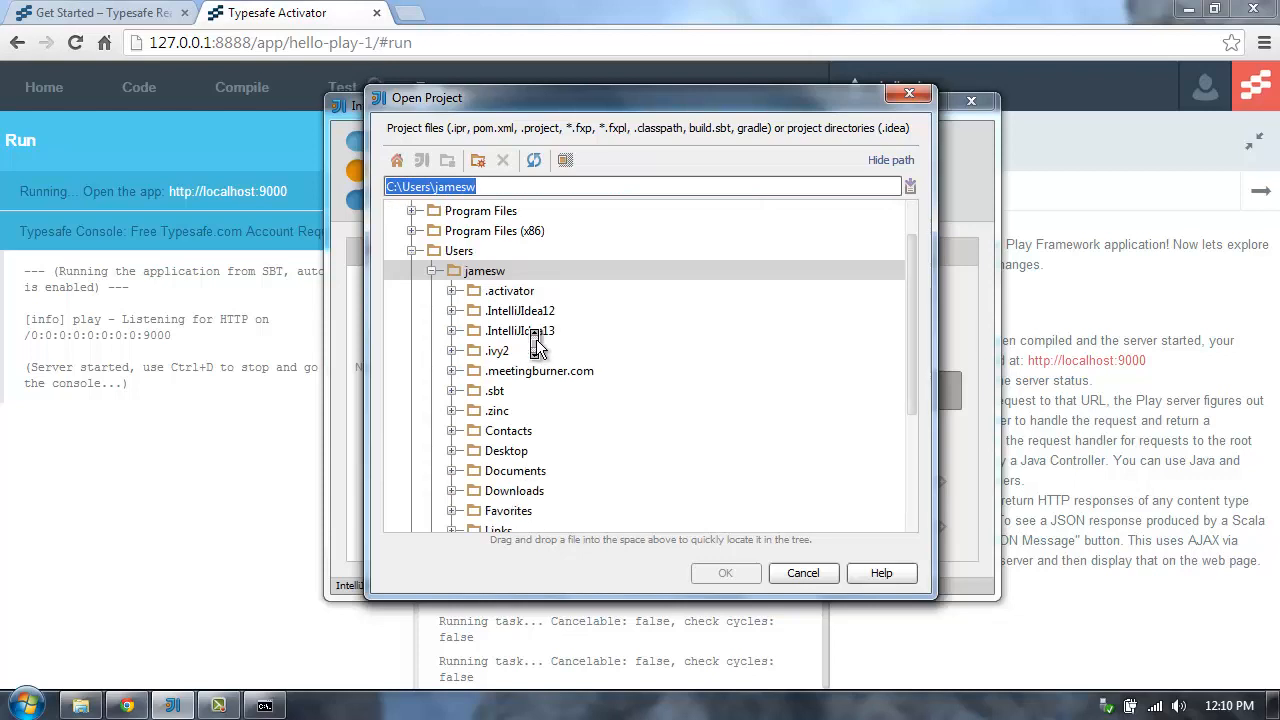
left_click(472, 450)
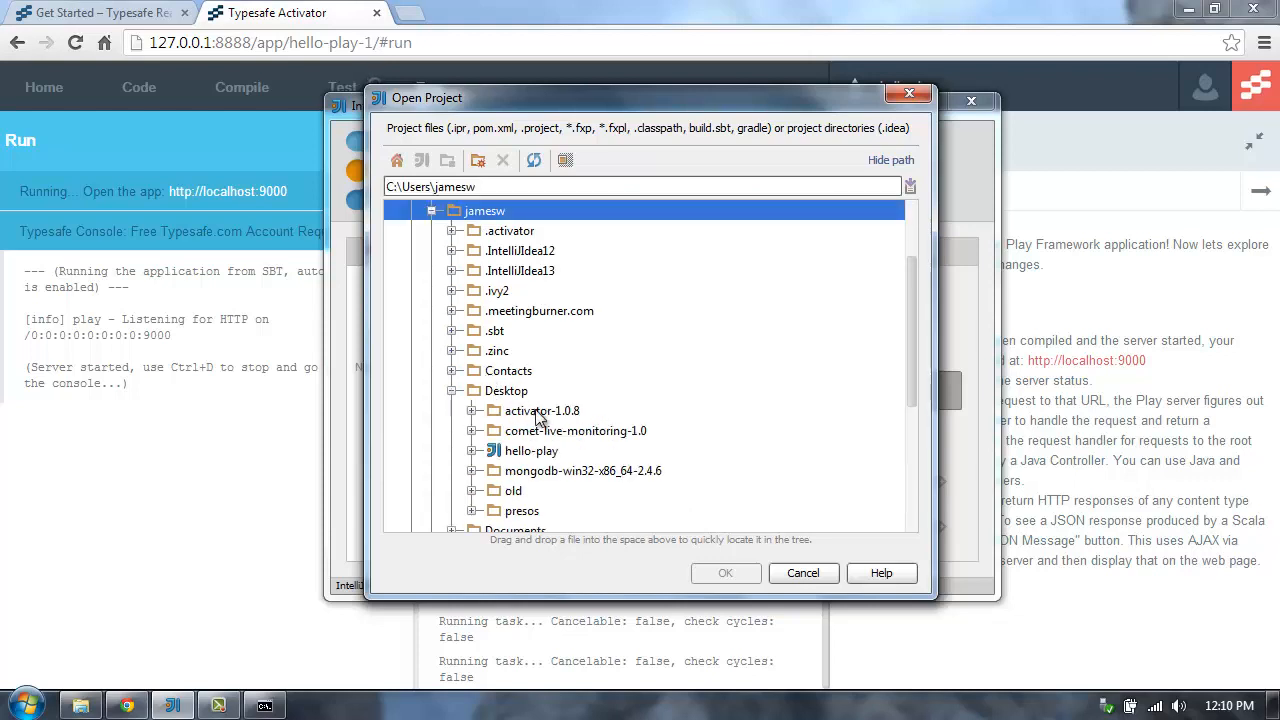
left_click(491, 450)
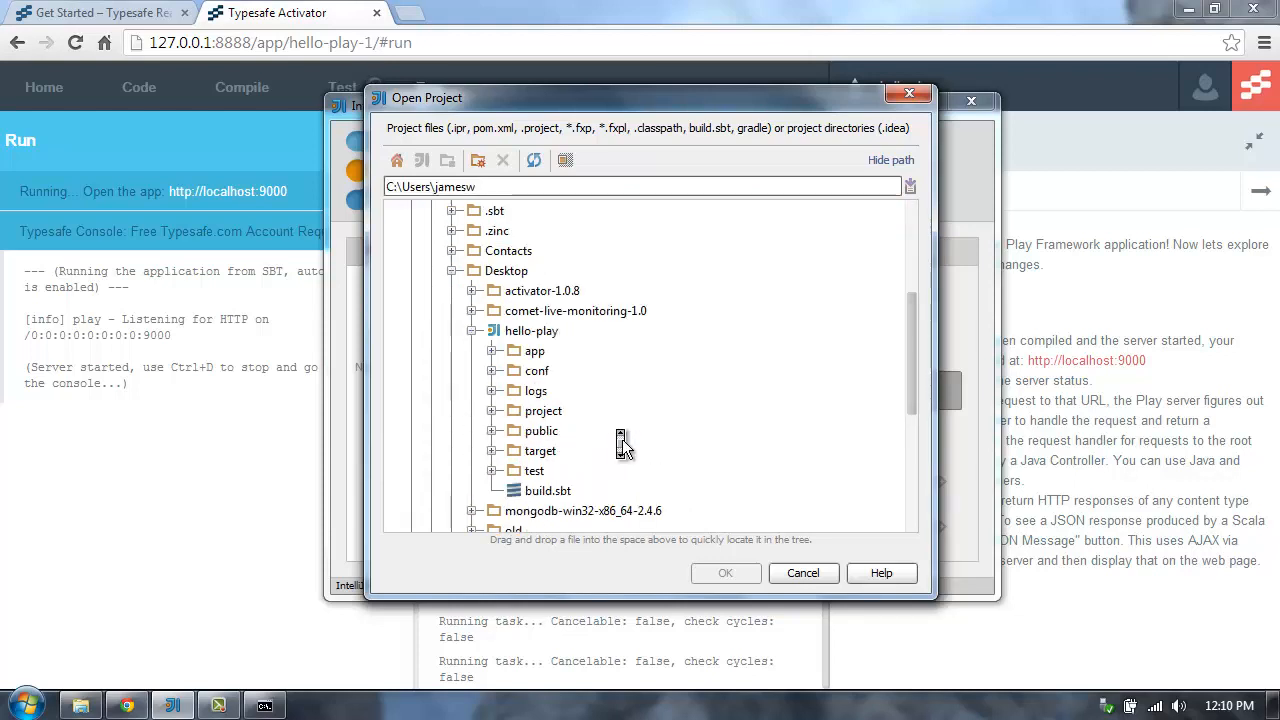
left_click(547, 490)
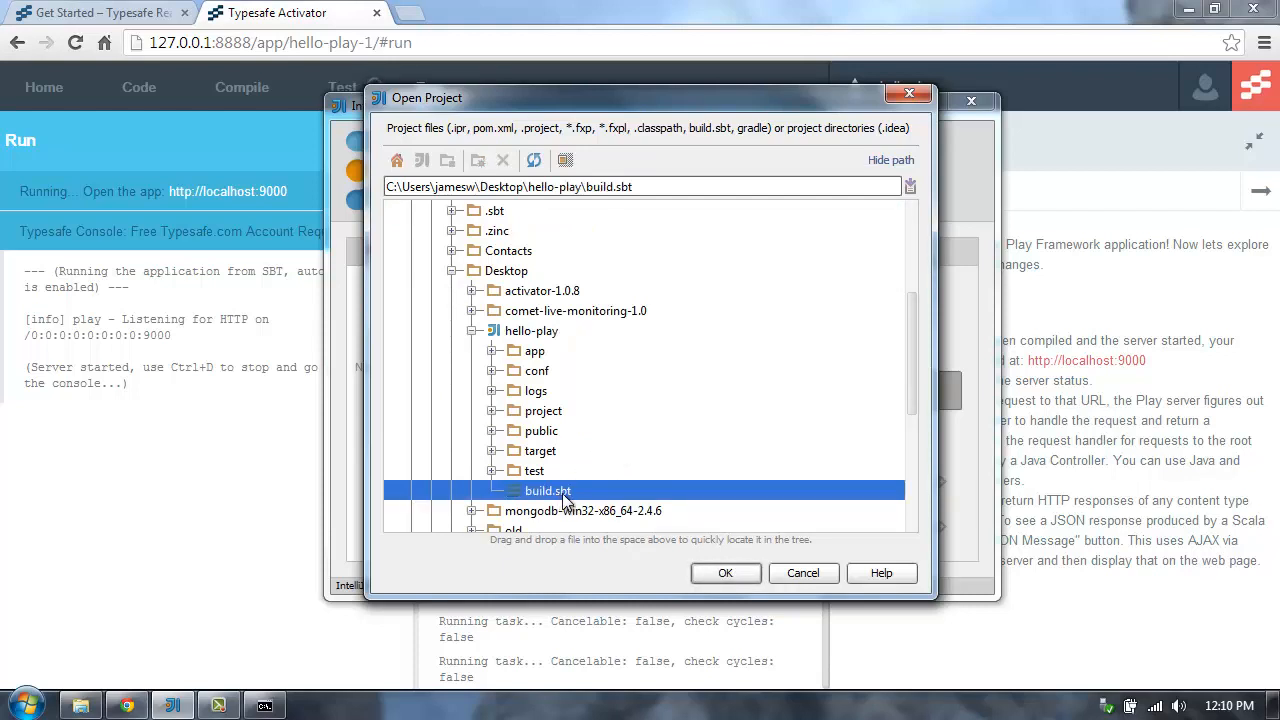
left_click(725, 572)
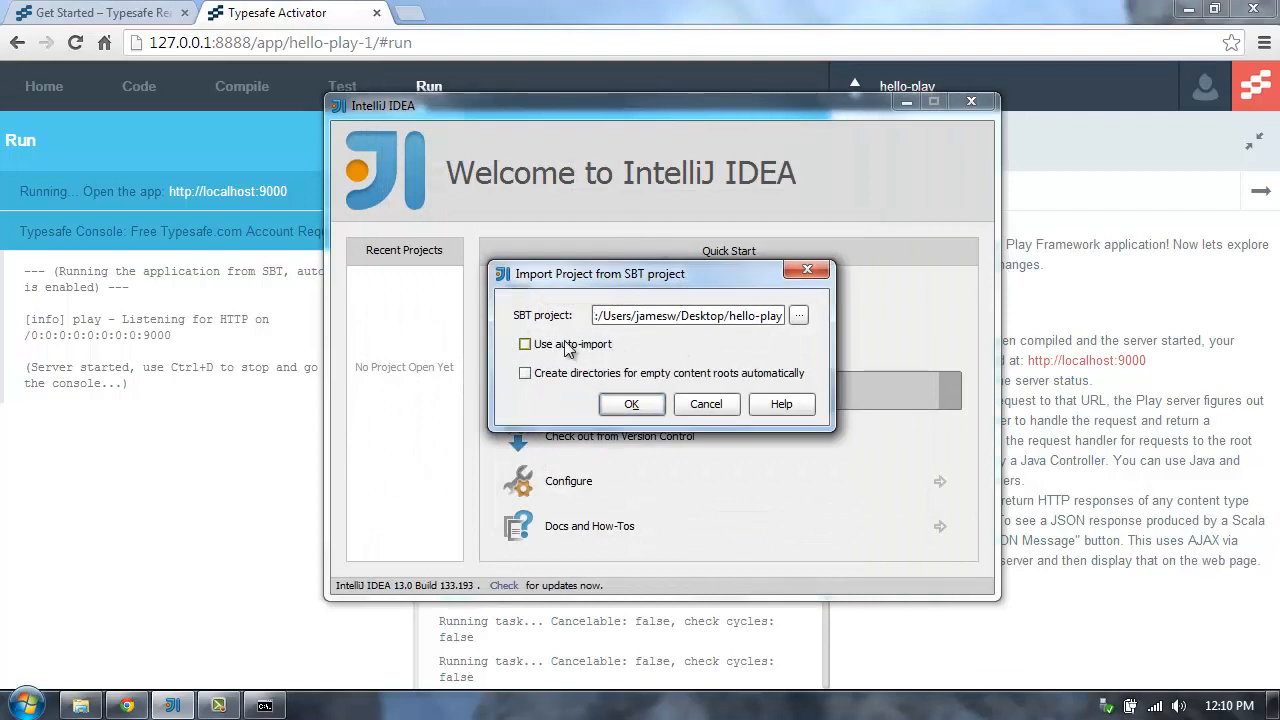
Step: Import the SBT project with 'Use auto-import' enabled
left_click(524, 344)
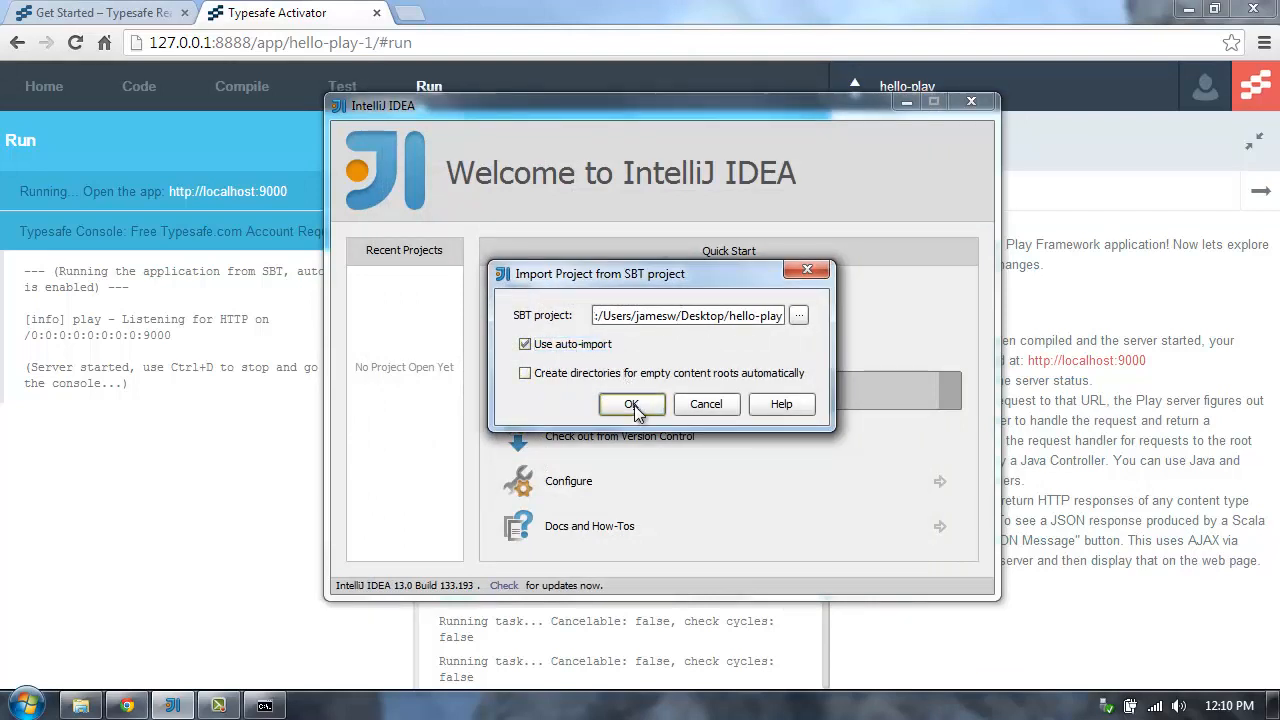
left_click(631, 404)
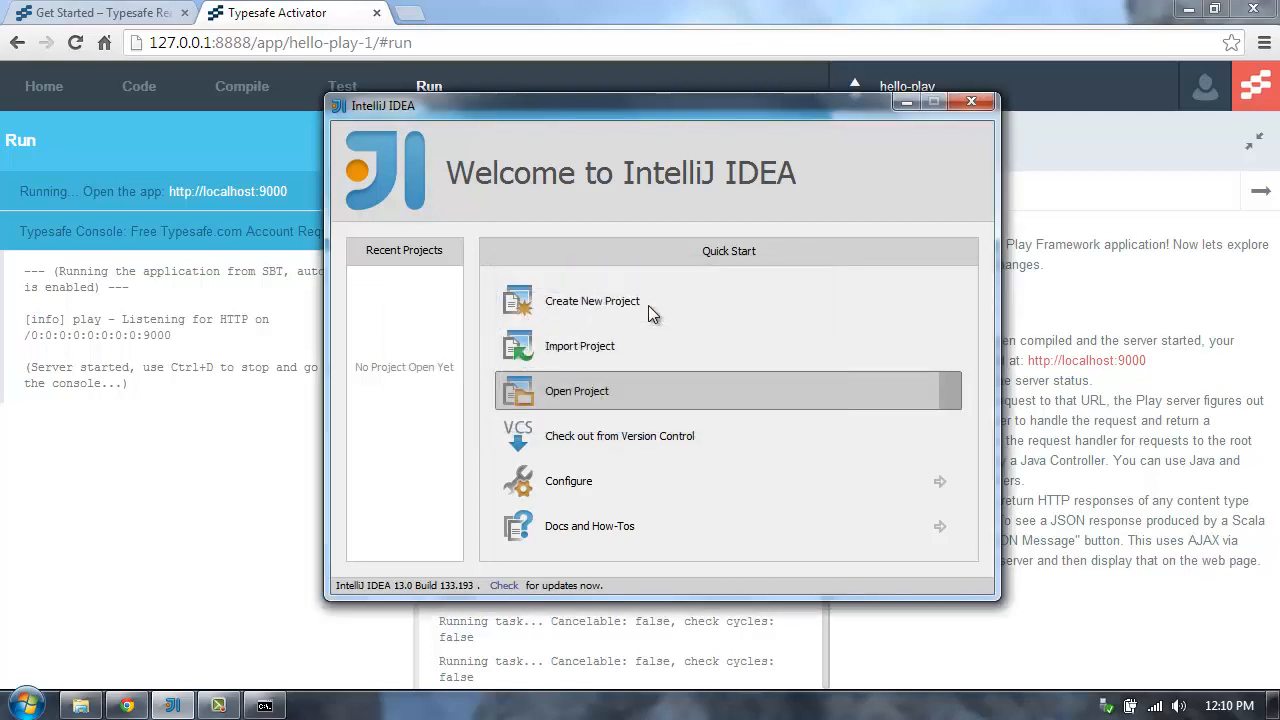
left_click(576, 390)
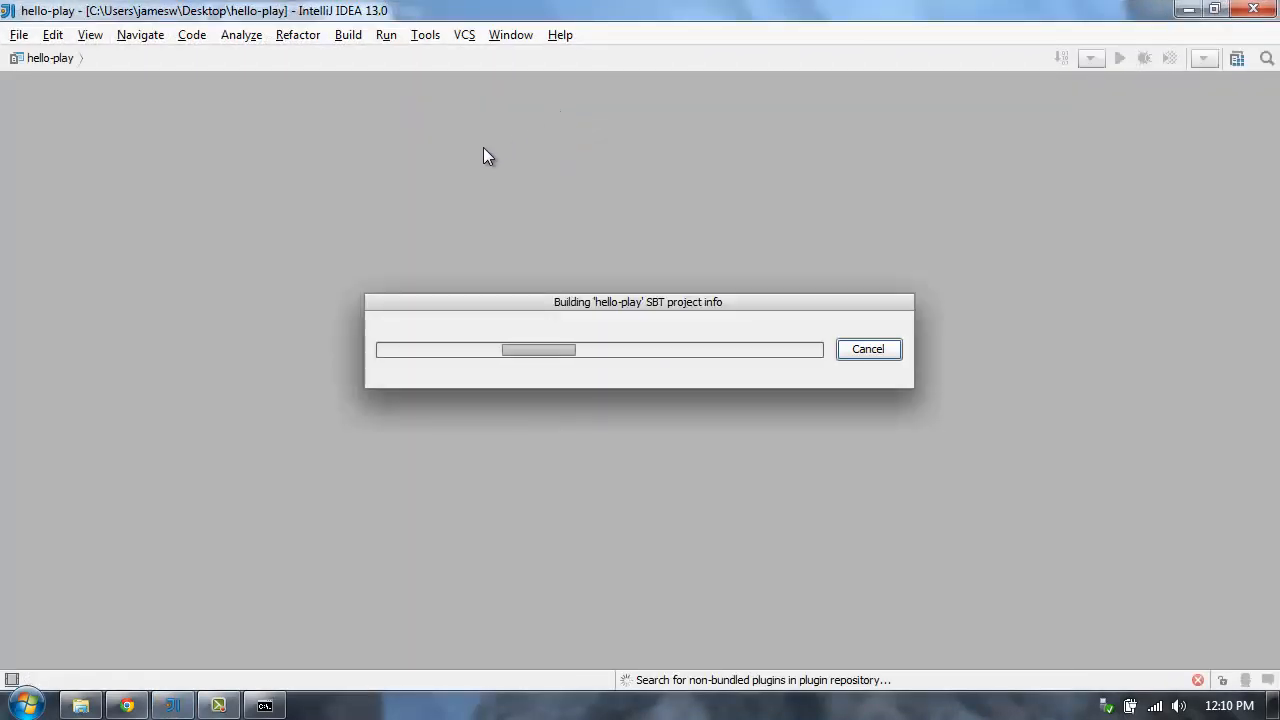
mouse_move(268, 311)
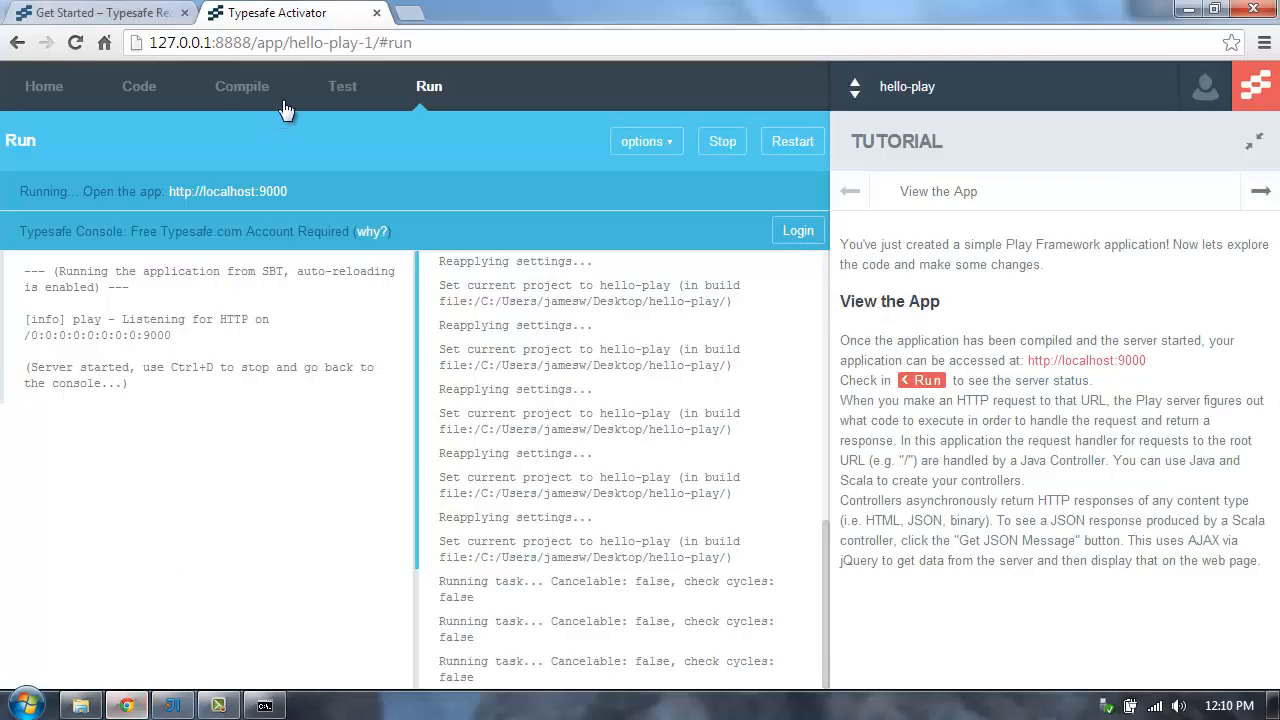
right_click(227, 191)
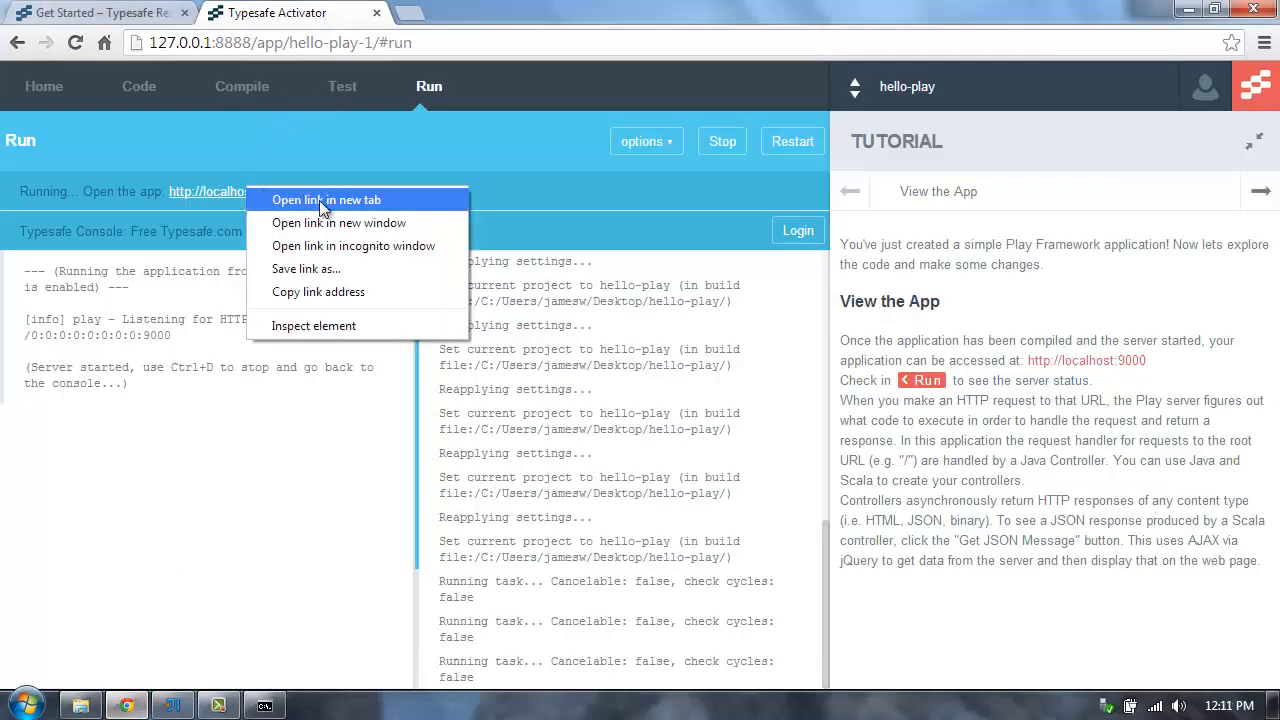
left_click(326, 200)
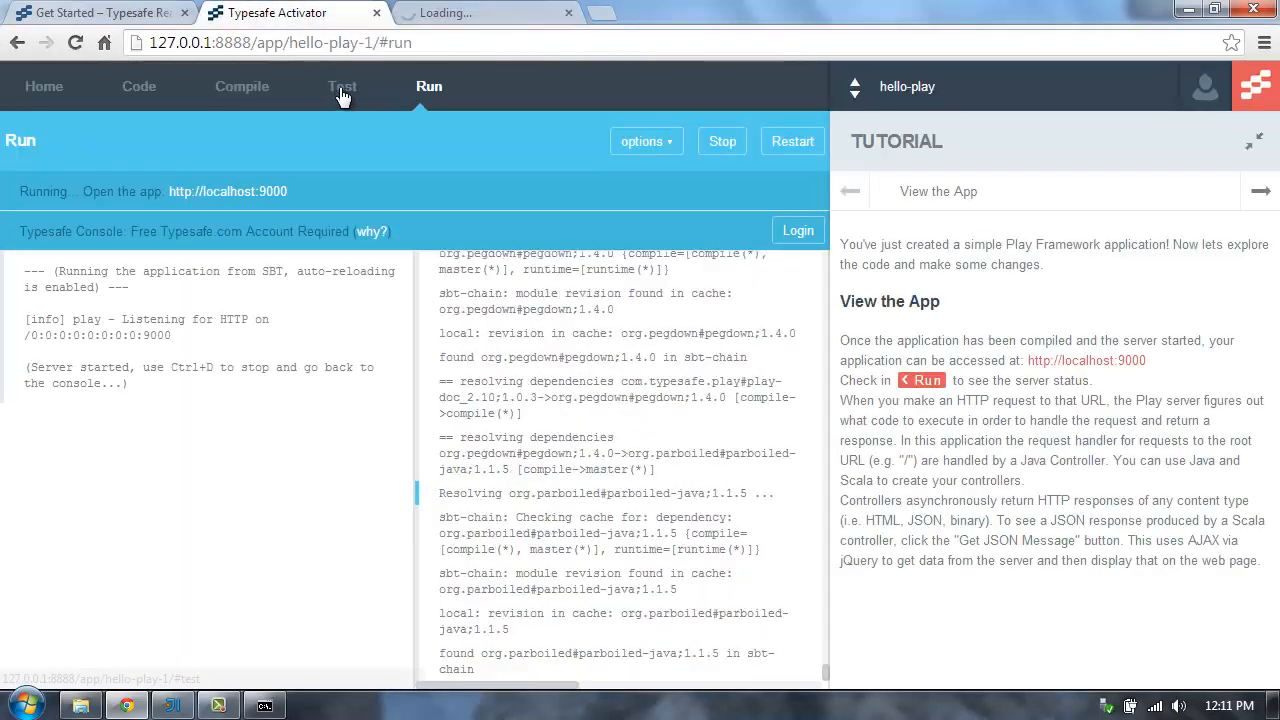
left_click(342, 86)
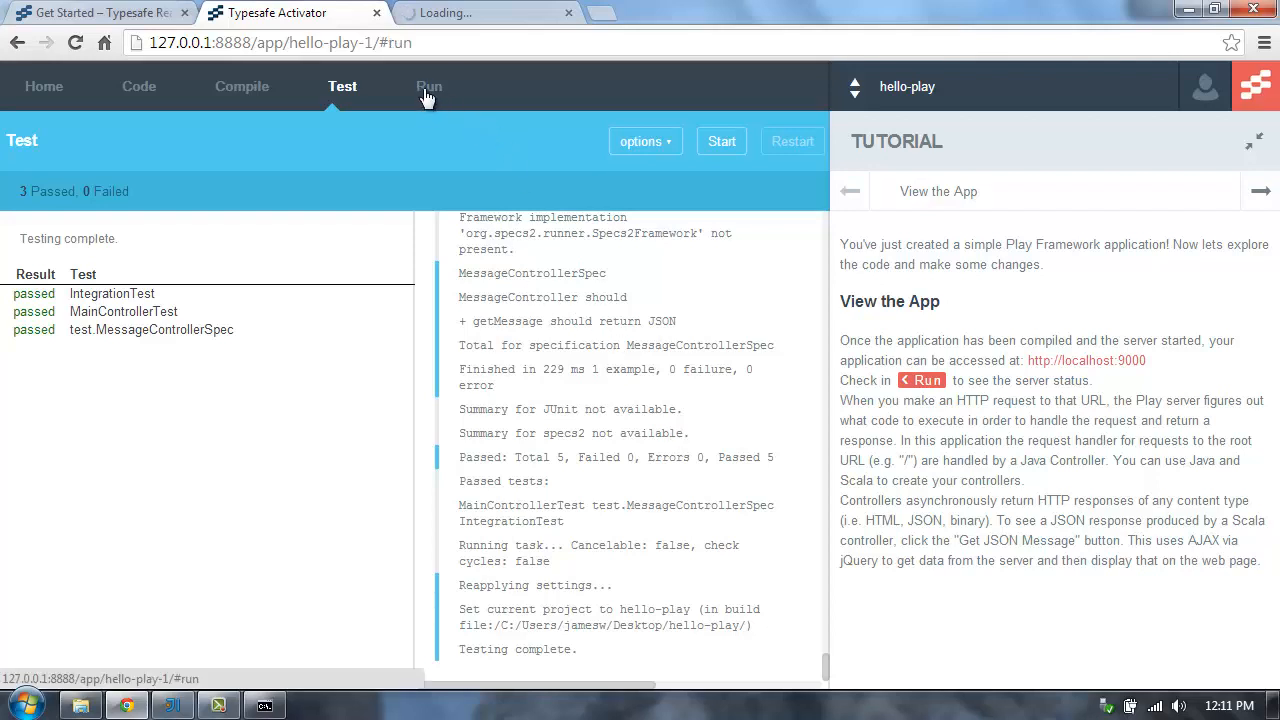
Step: Switch to the localhost:9000 tab showing Hello from Java and Hello from Scala
left_click(428, 86)
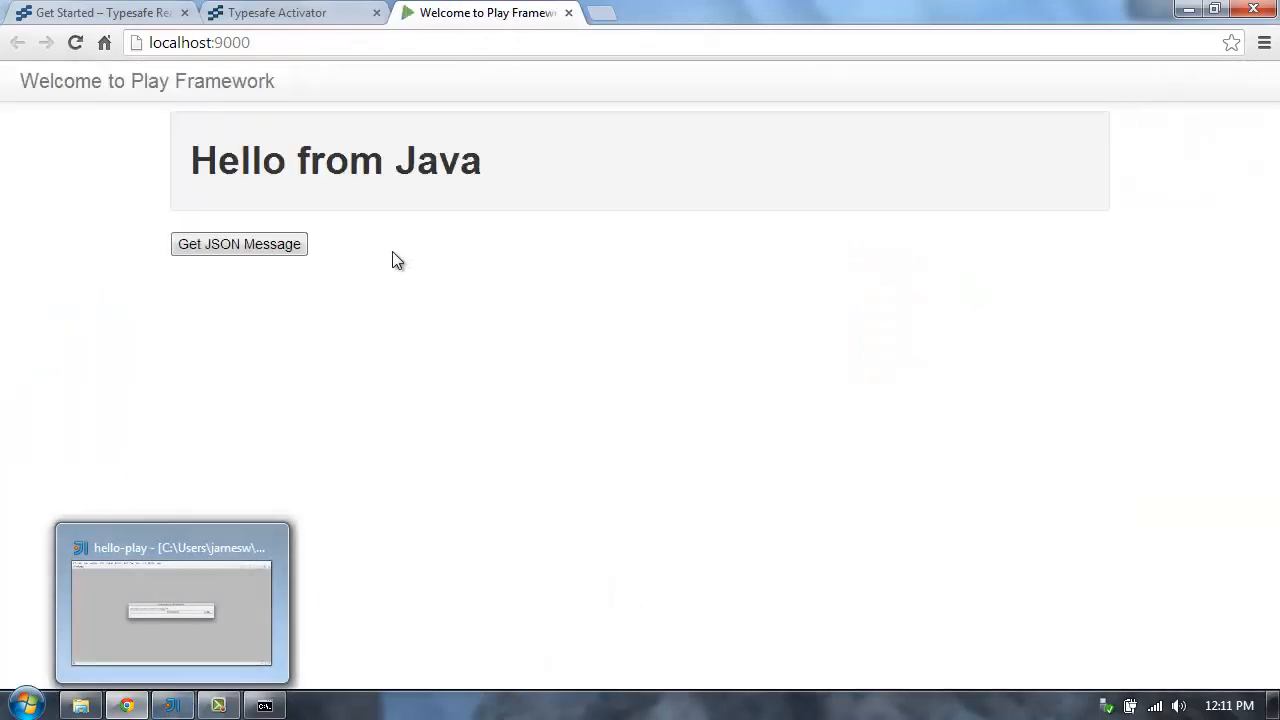
mouse_move(391, 352)
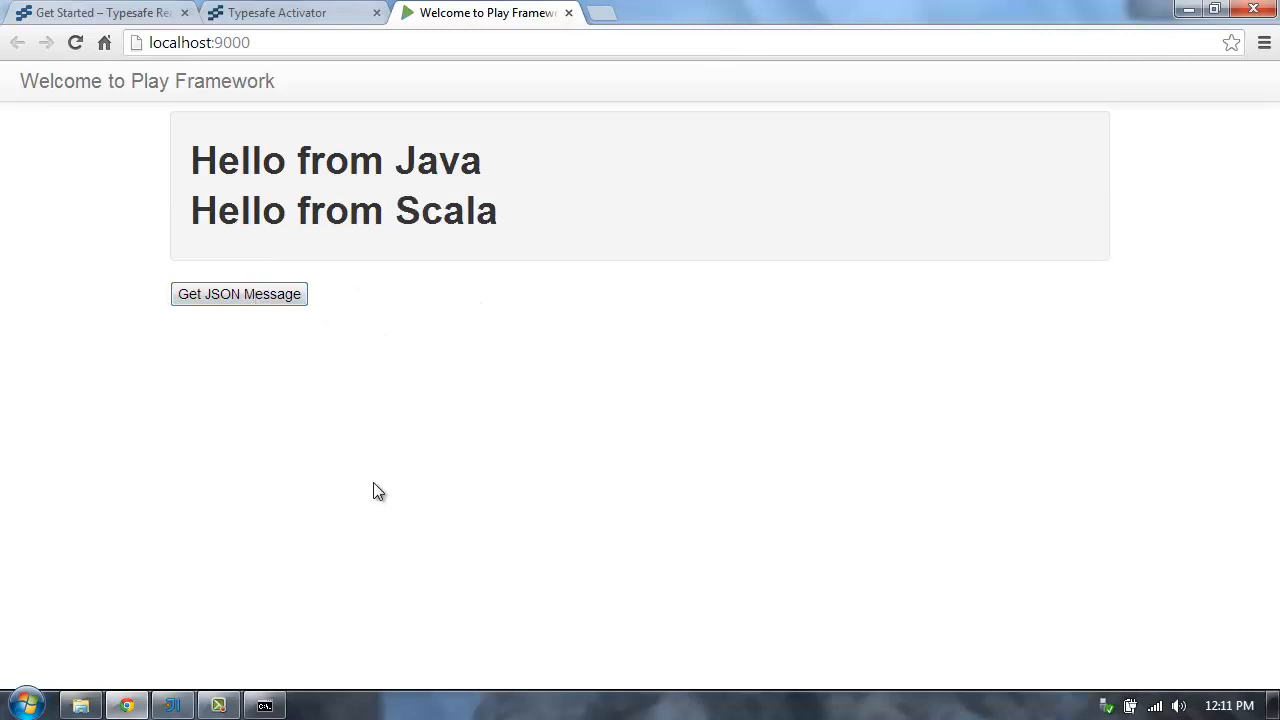
Step: In IntelliJ's project tree, expand hello-play > app > controllers to show MainController and MessageController.scala
left_click(172, 705)
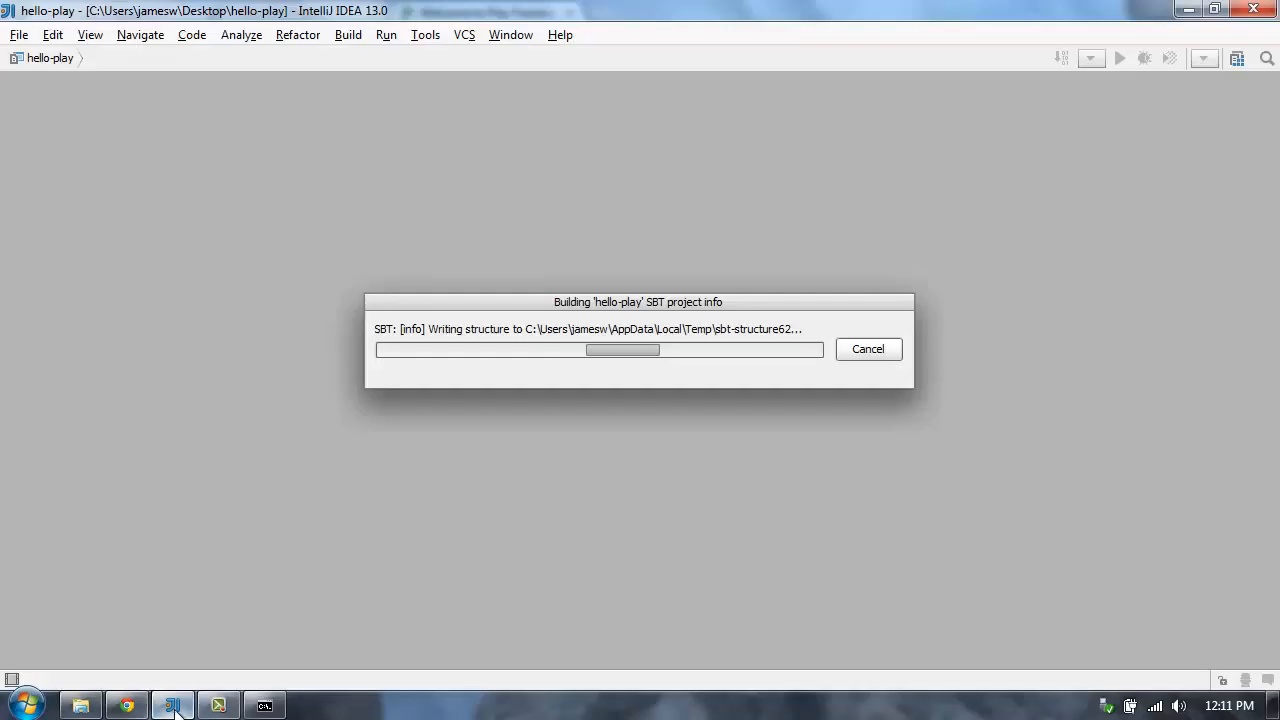
mouse_move(655, 304)
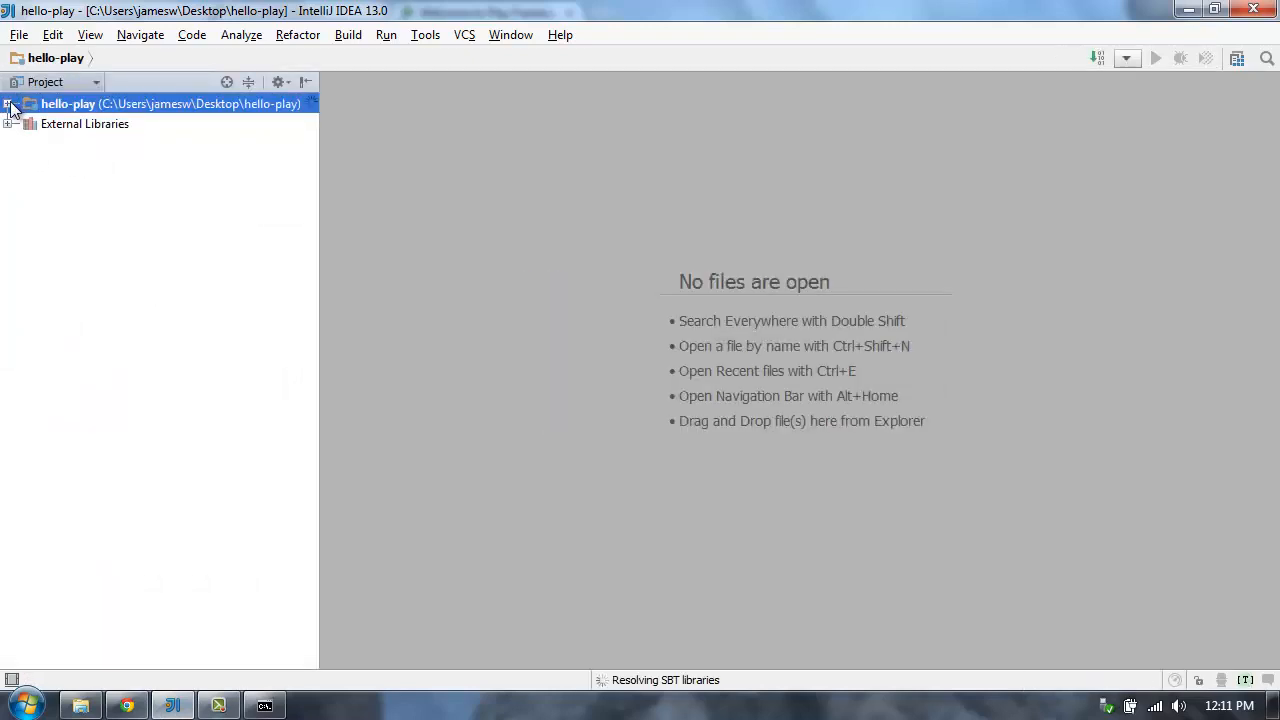
left_click(8, 104)
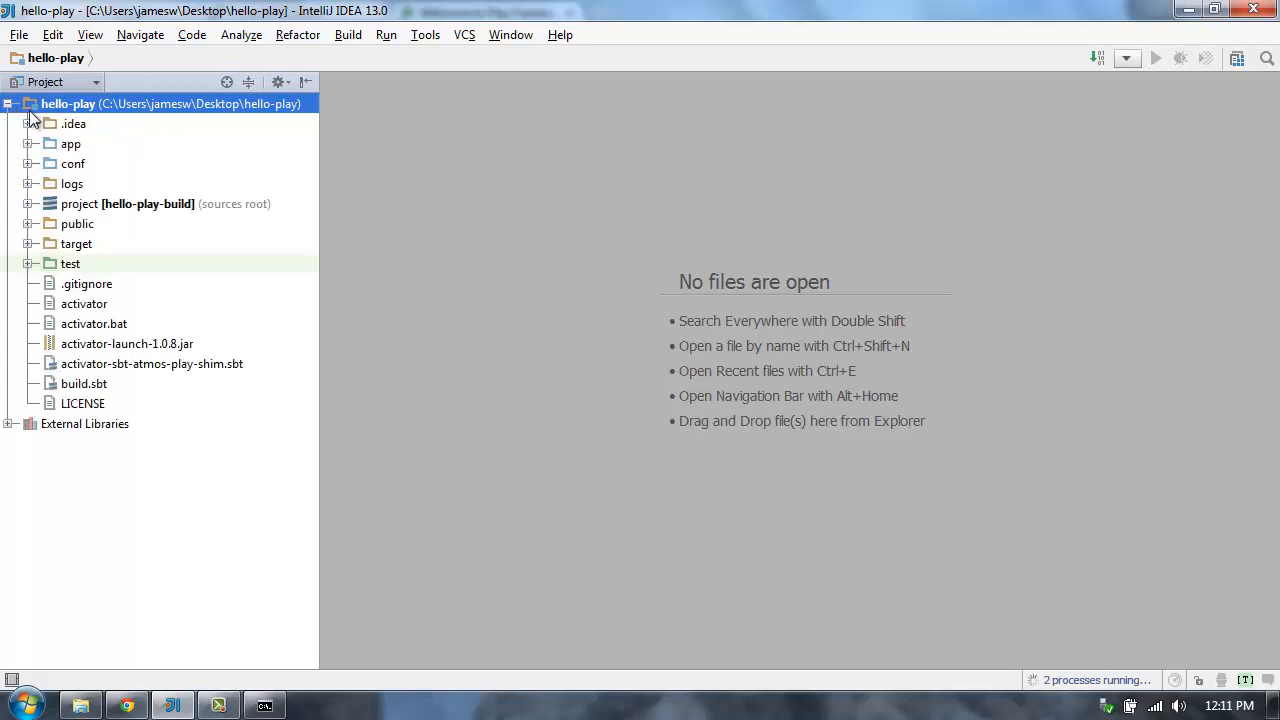
mouse_move(14, 142)
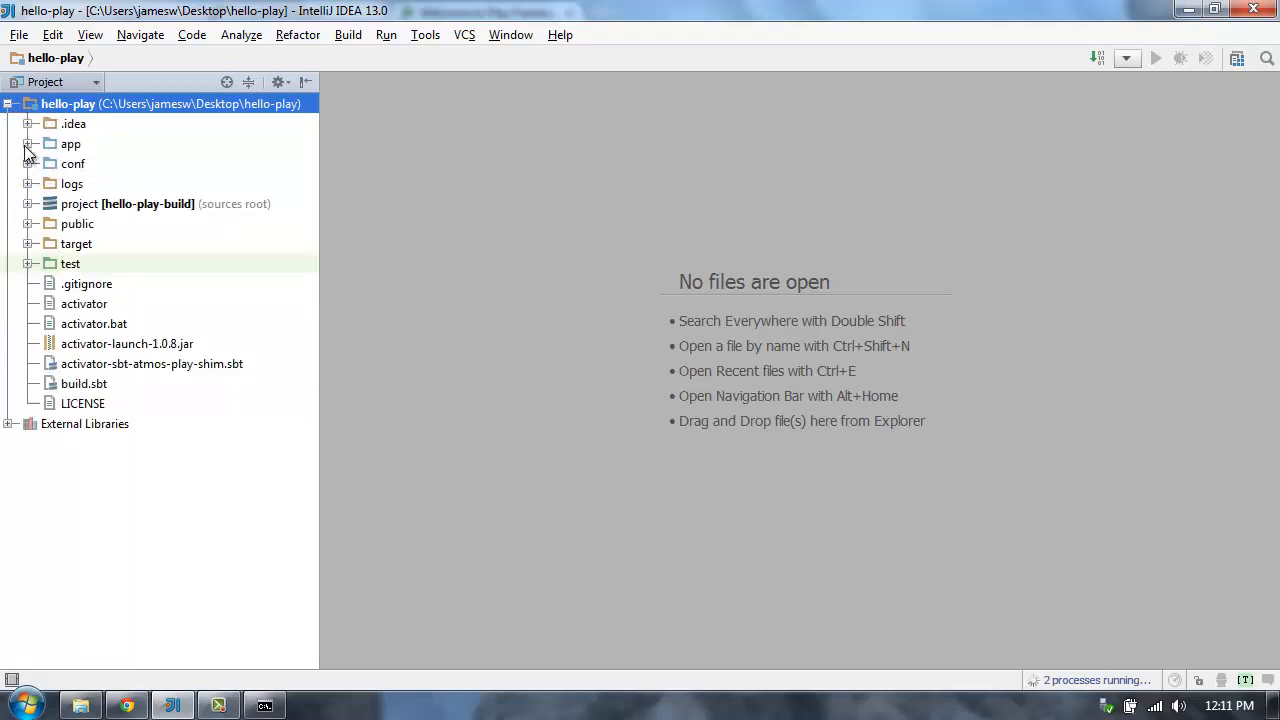
left_click(30, 143)
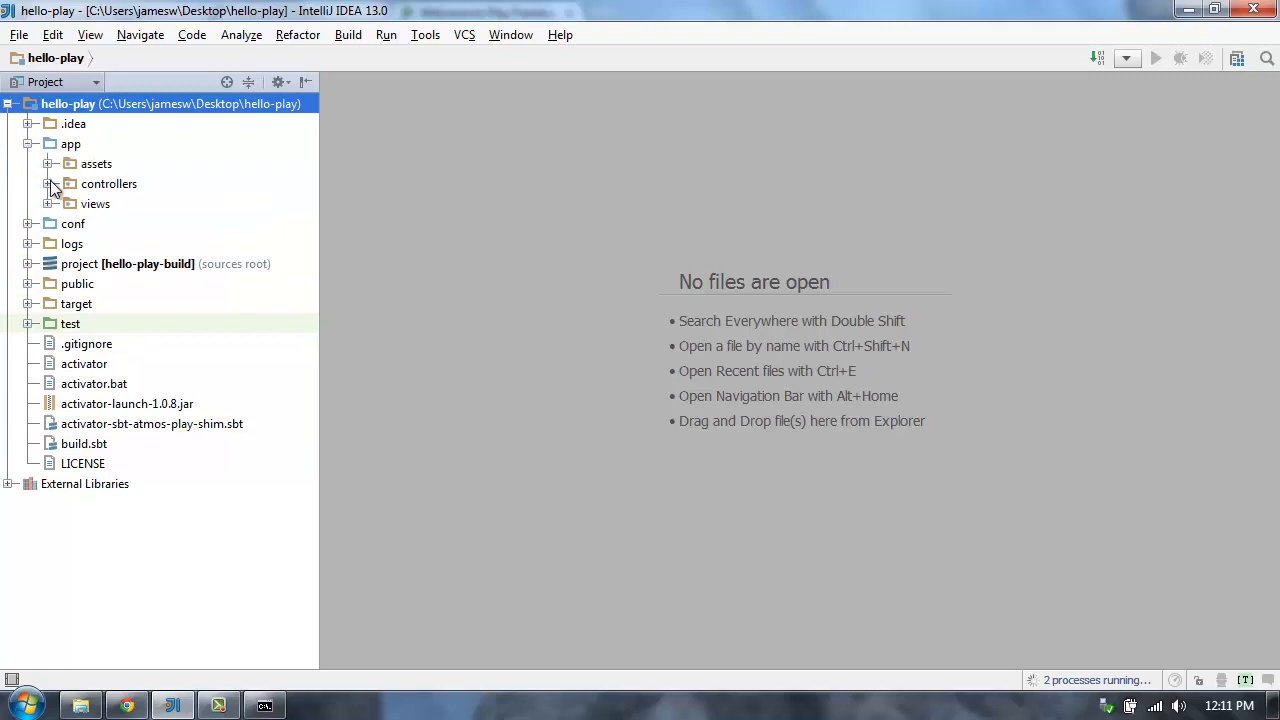
left_click(49, 183)
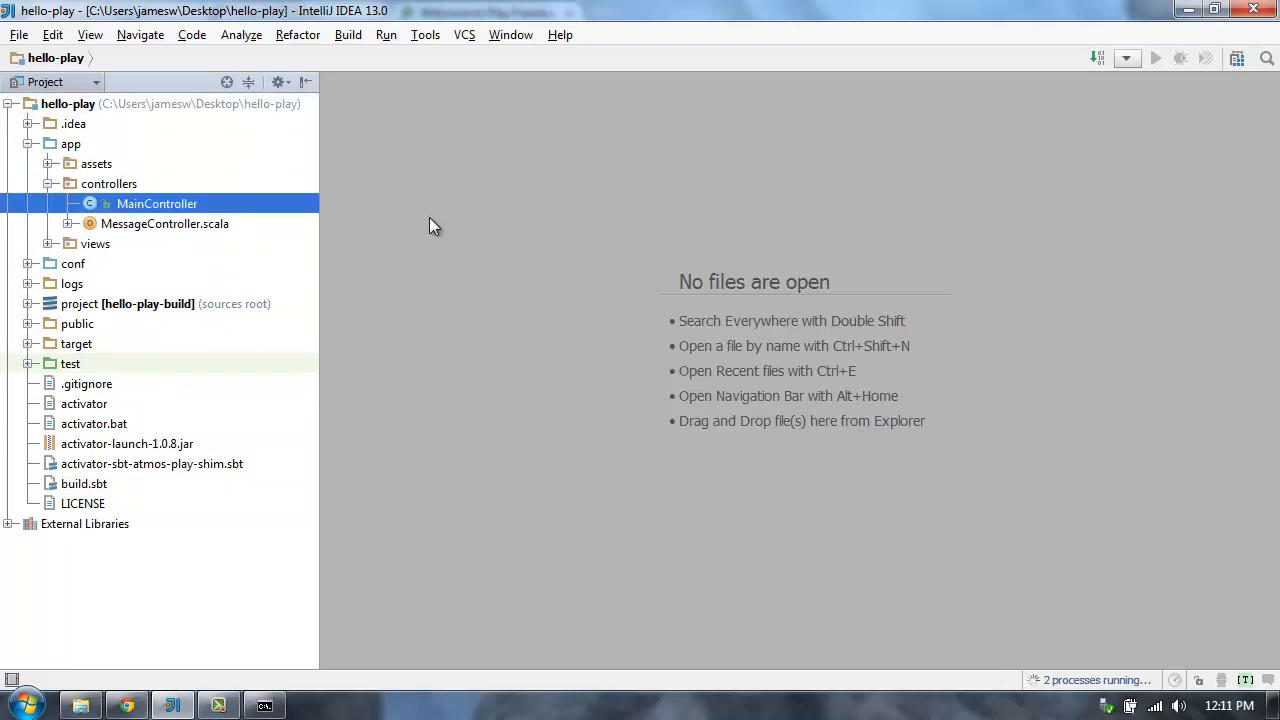
Step: Edit MainController.java's rendered string to read 'Howdy from Java'
double_click(157, 203)
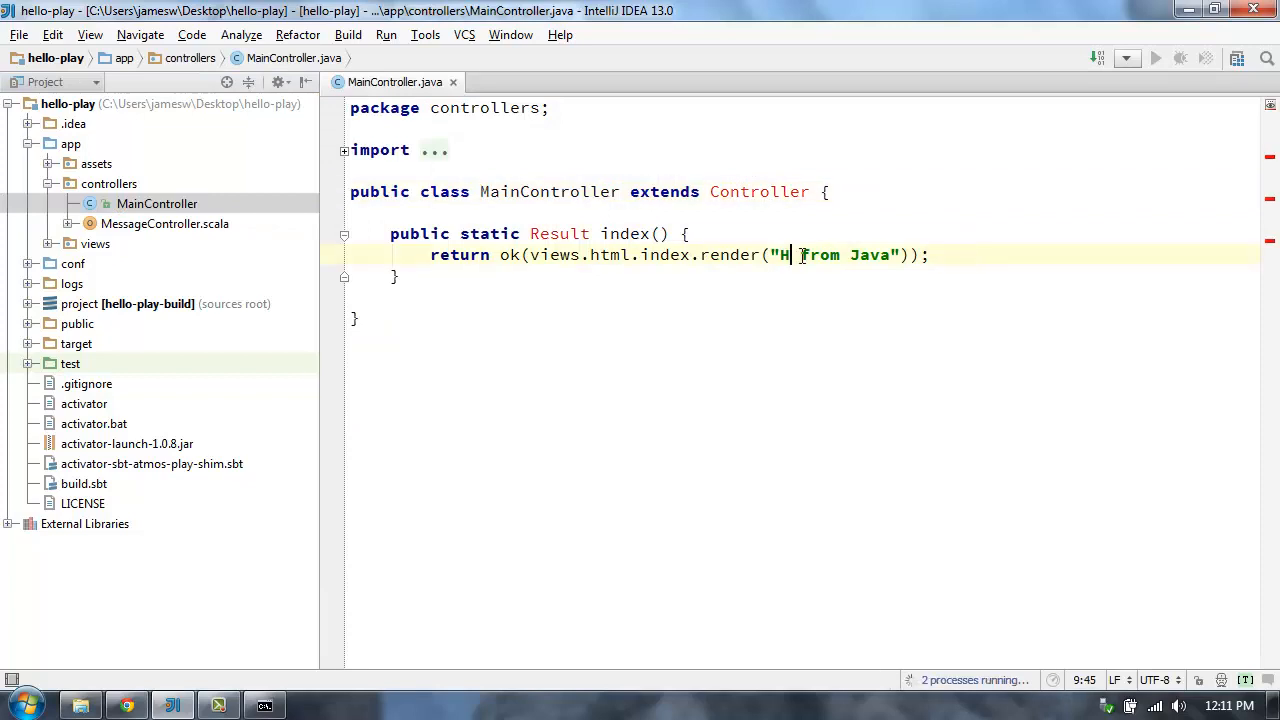
type("o")
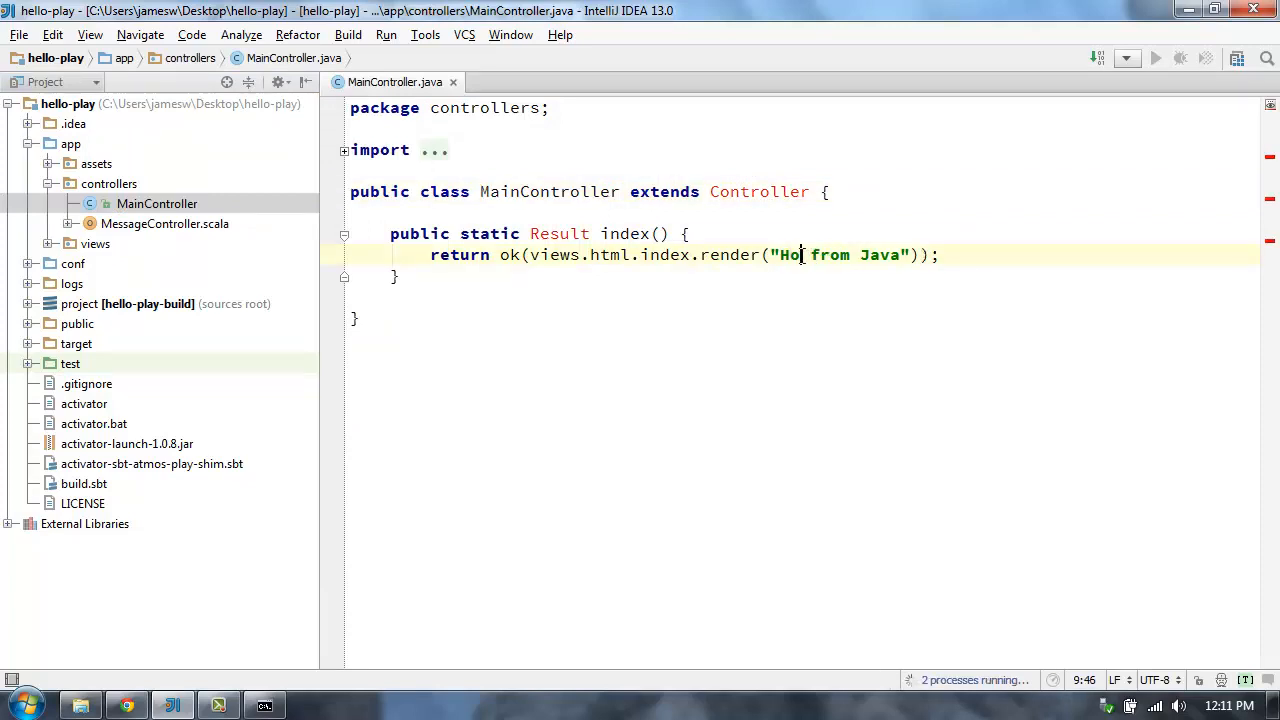
type("wdy")
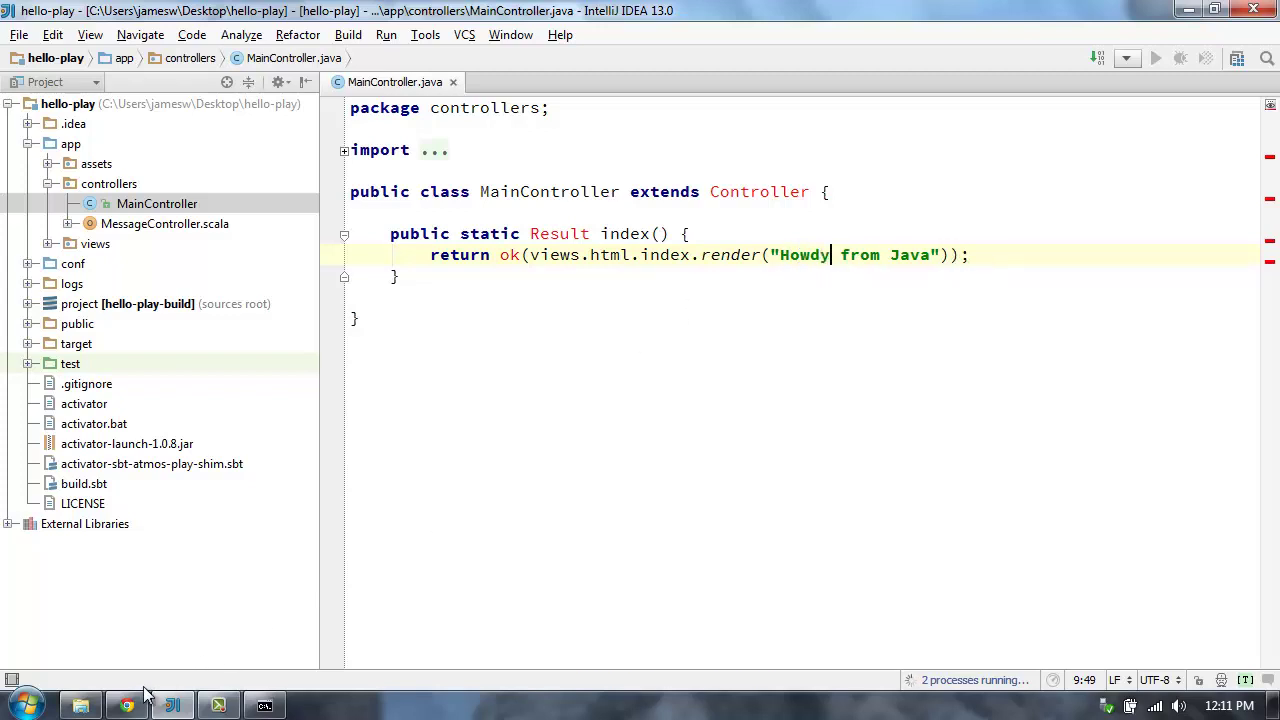
Step: Reload localhost:9000 in Chrome to show 'Howdy from Java', then return to IntelliJ
left_click(125, 705)
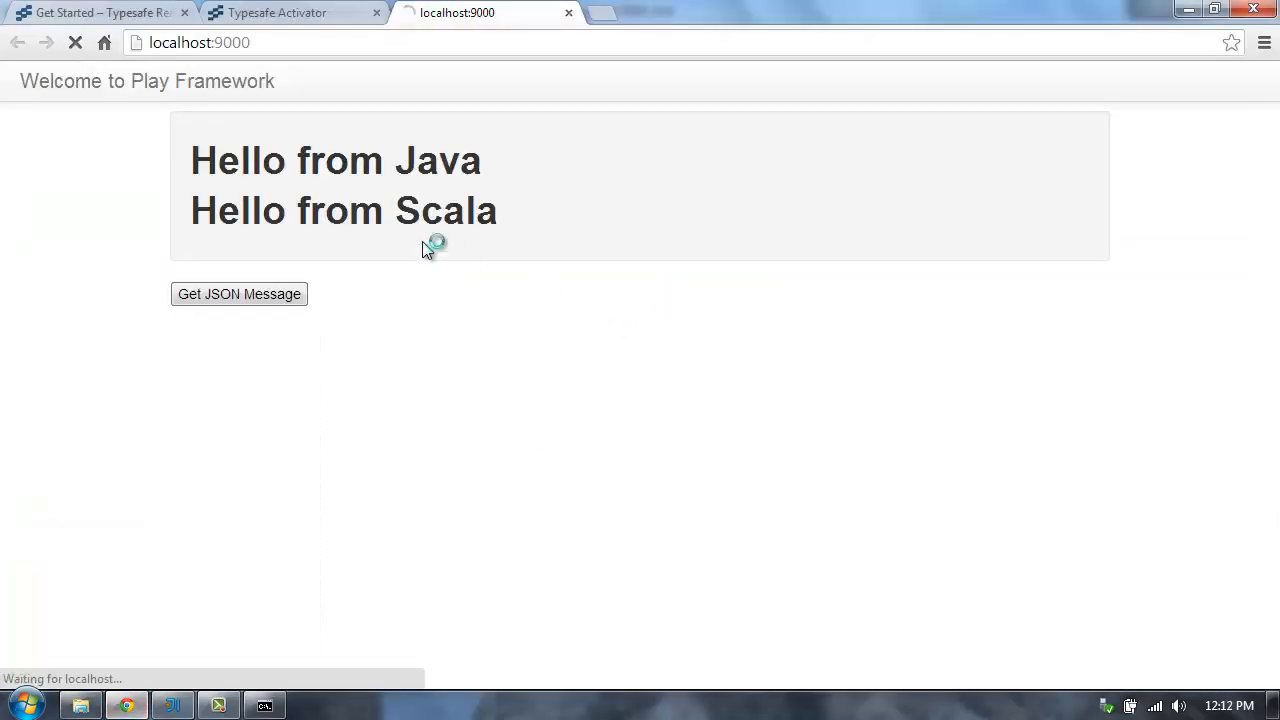
mouse_move(463, 331)
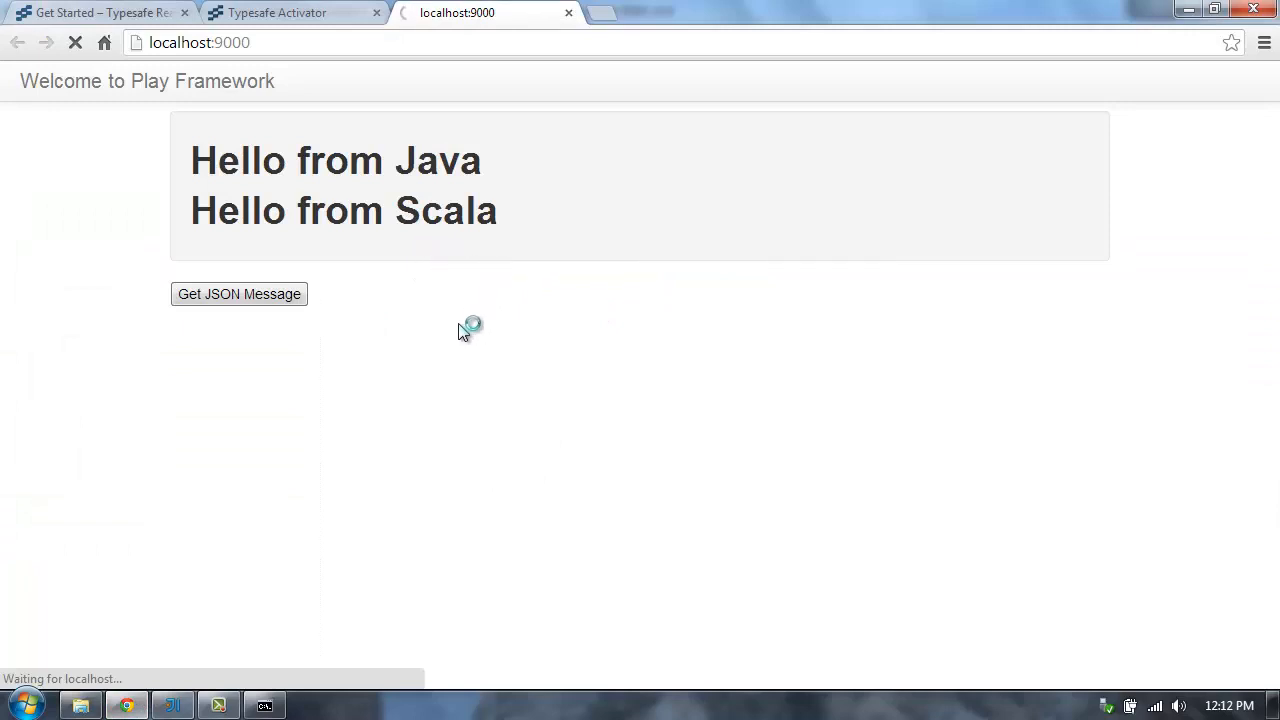
mouse_move(463, 357)
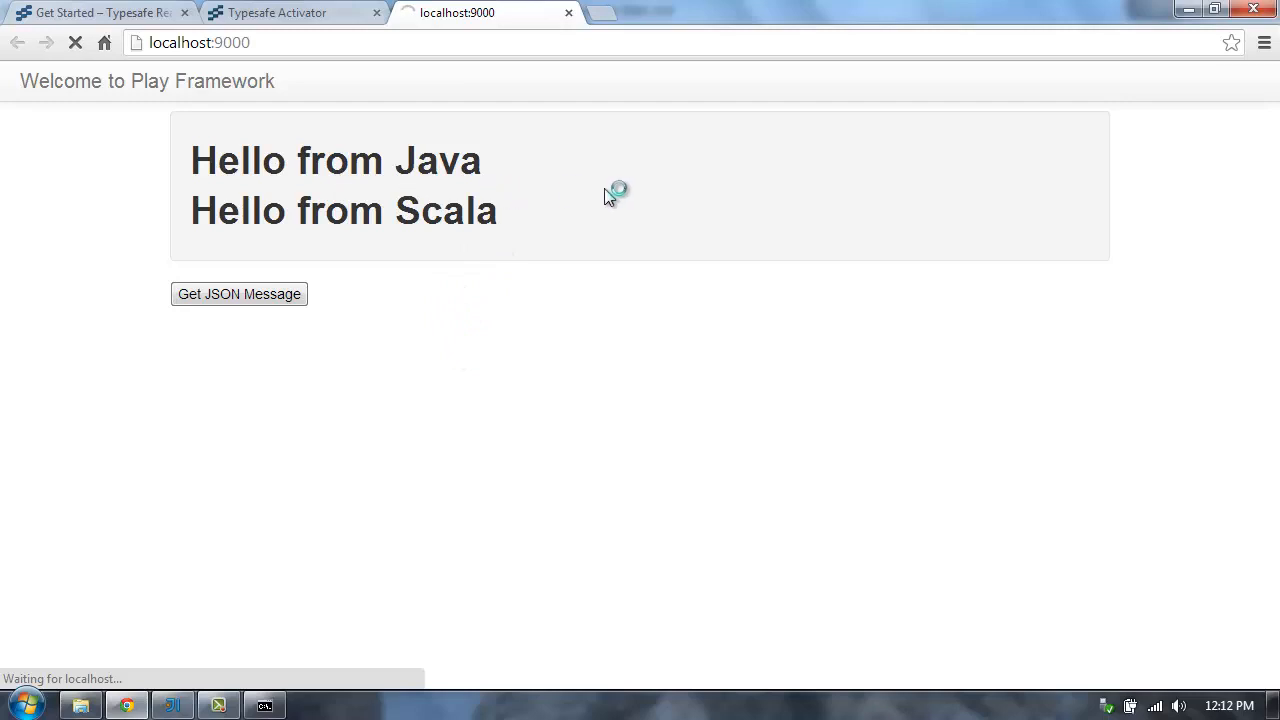
mouse_move(455, 270)
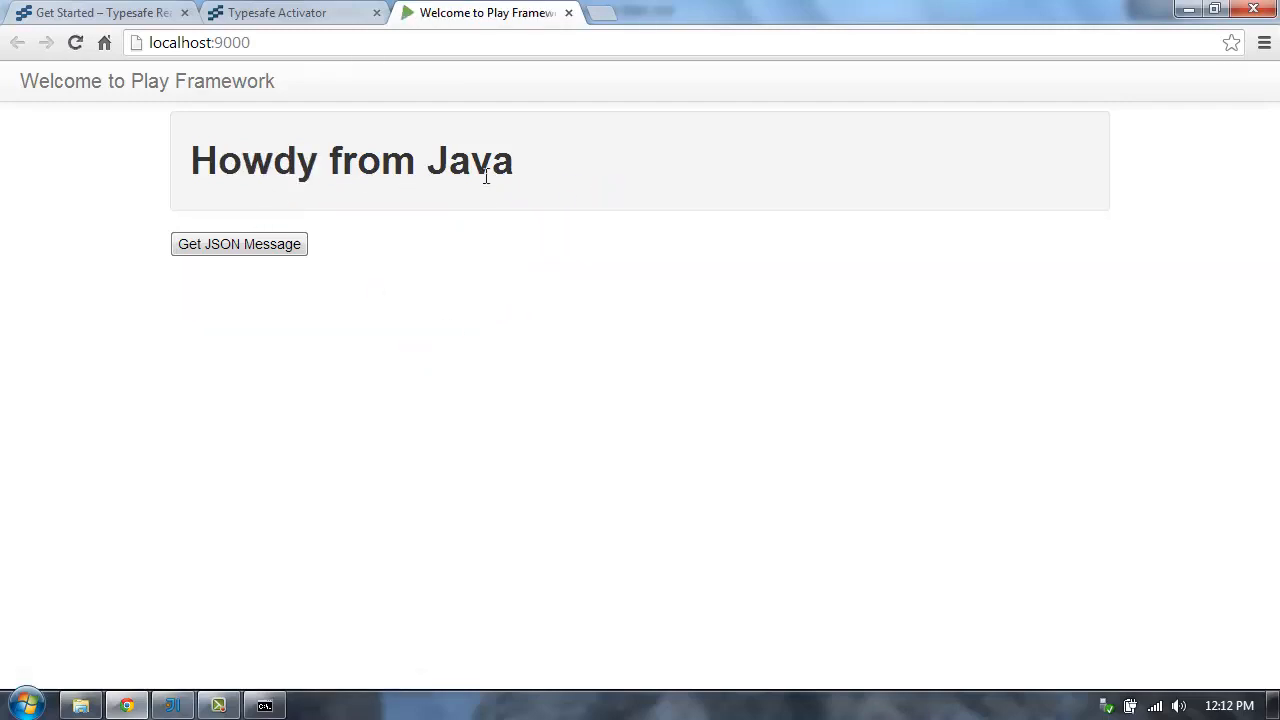
mouse_move(371, 538)
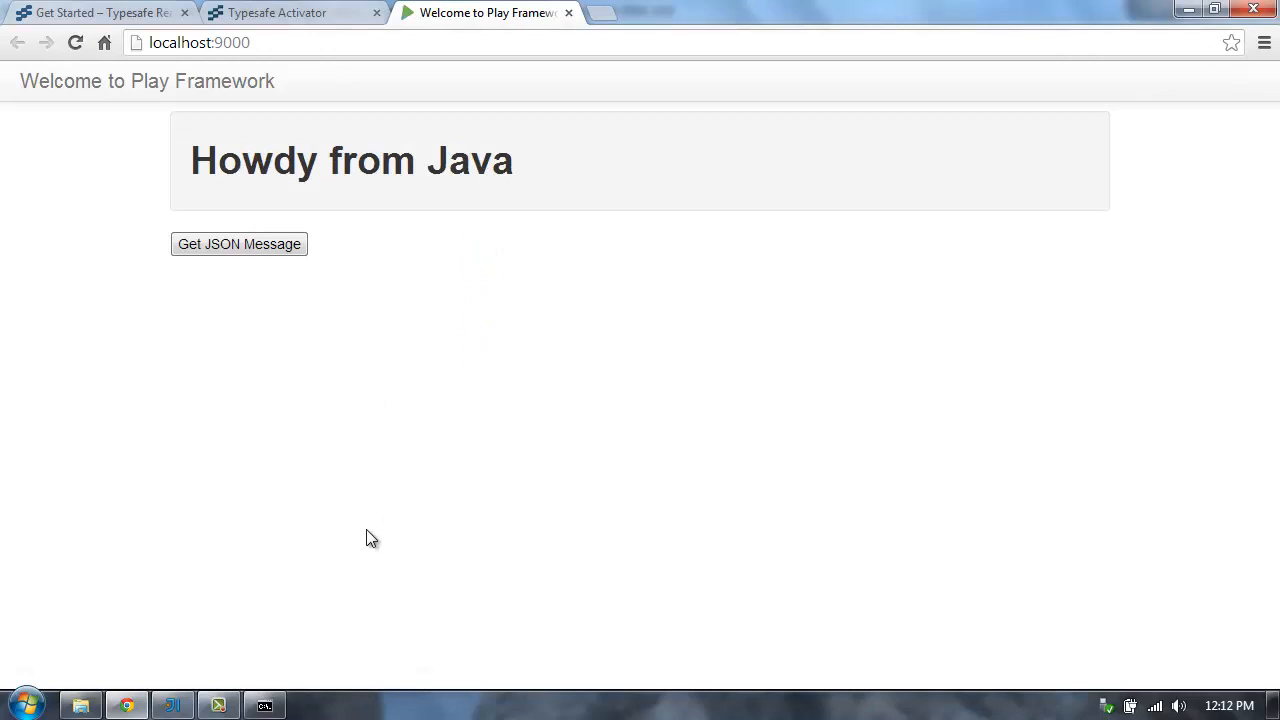
left_click(172, 705)
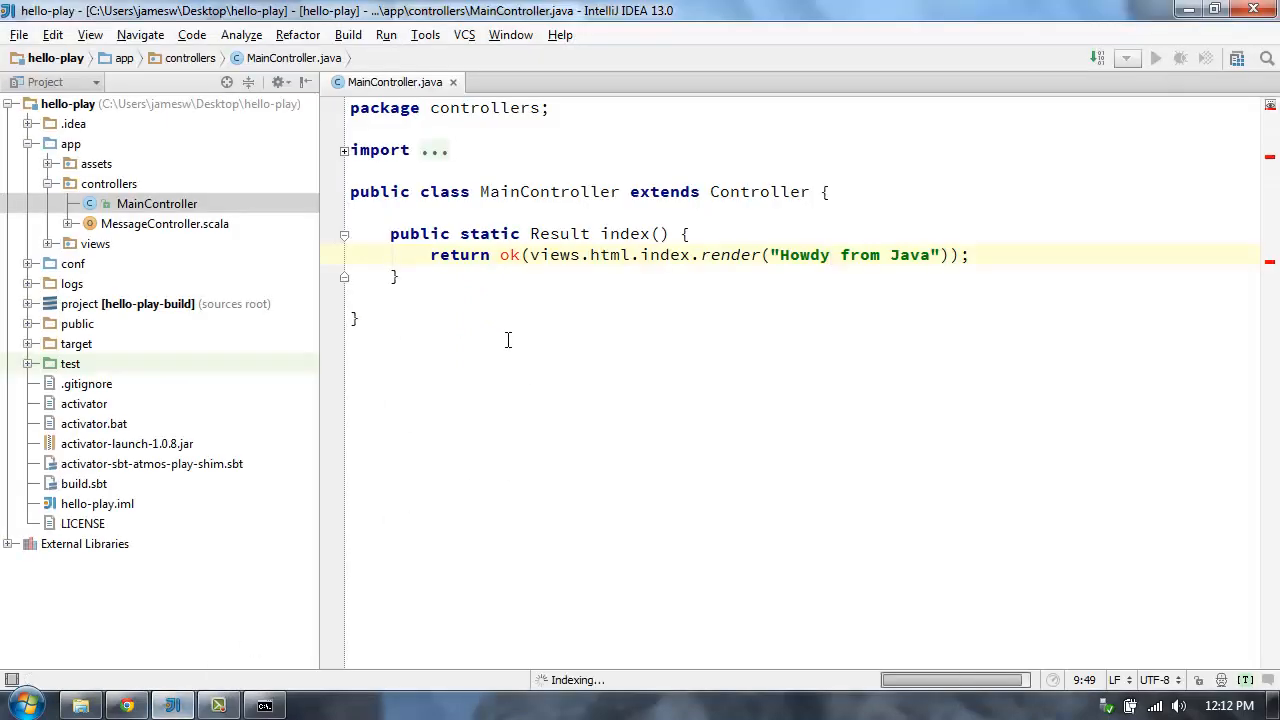